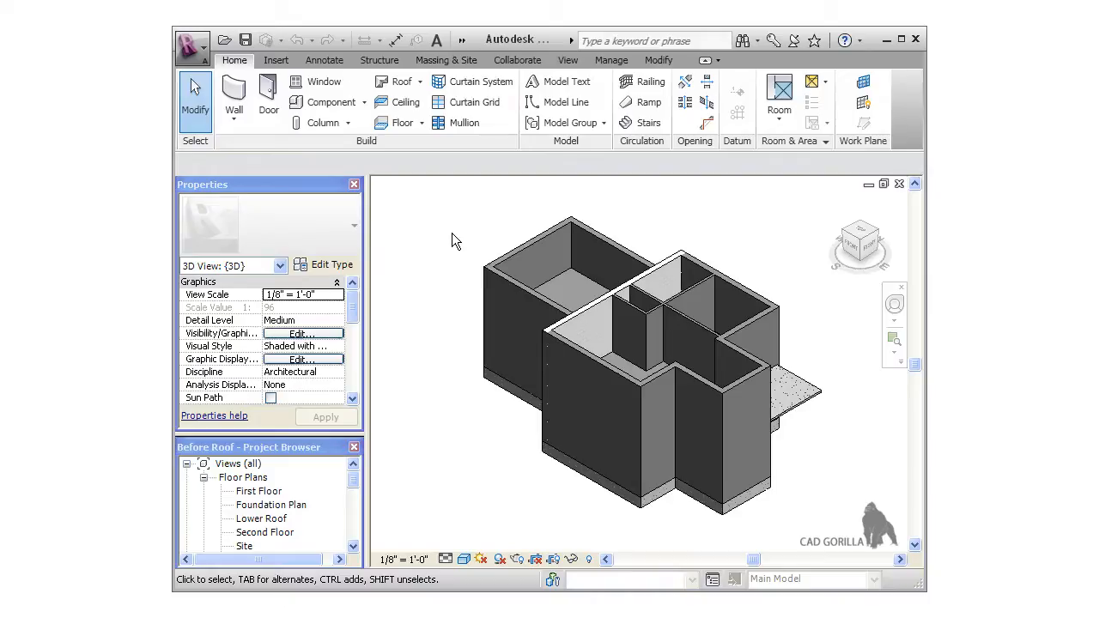
mouse_move(412, 271)
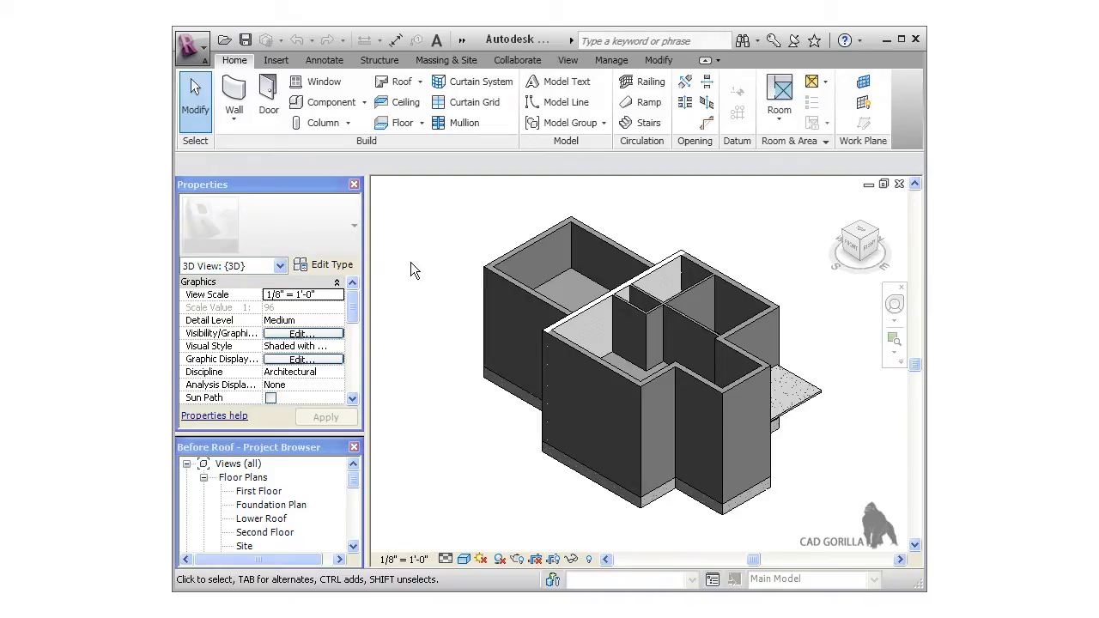
- Open the First Floor plan from the Project Browser and show the Roof tool choices
left_click(258, 492)
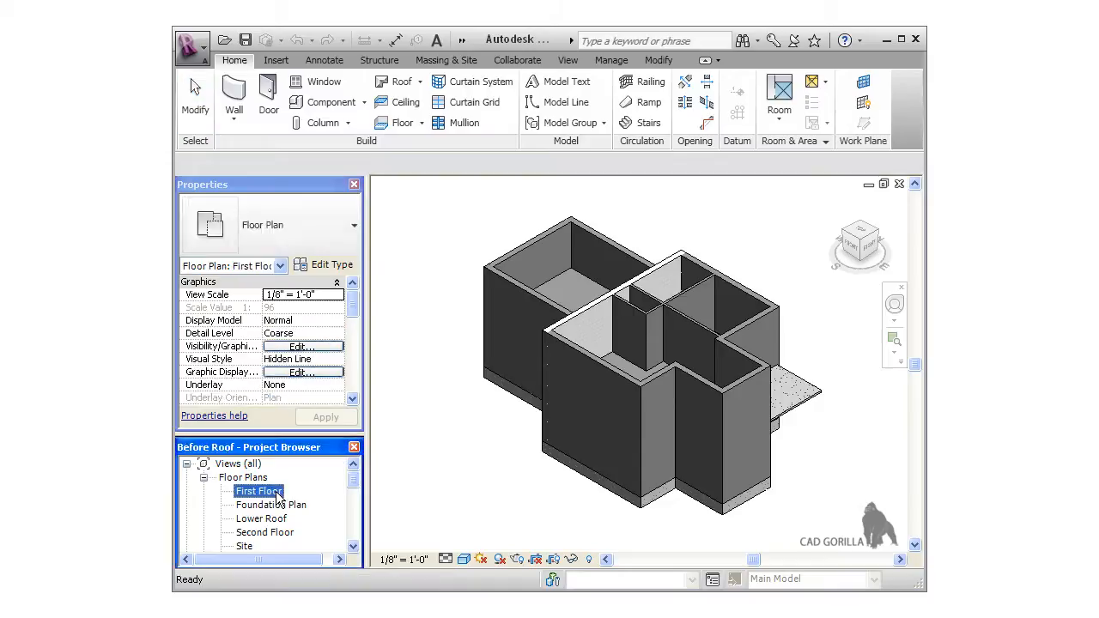
double_click(260, 491)
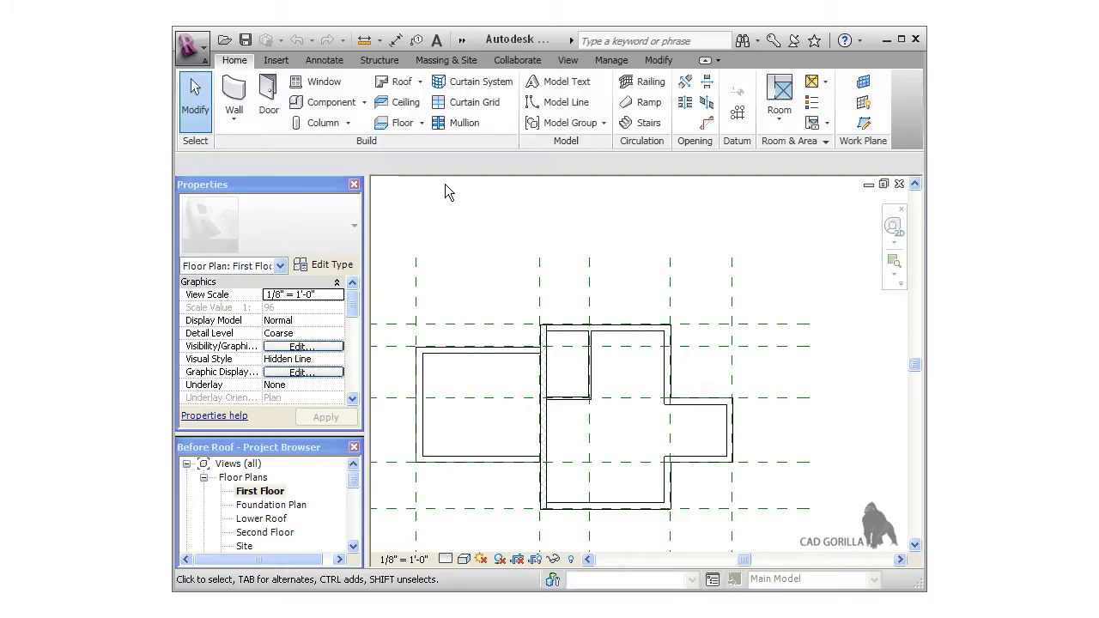
left_click(419, 82)
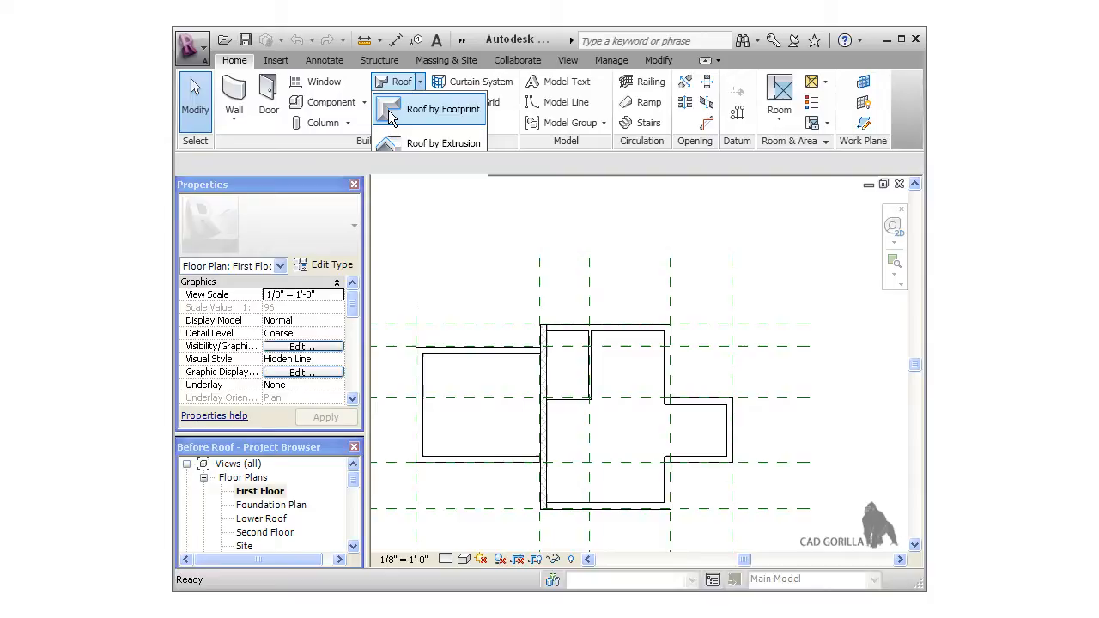
- Begin a Roof by Footprint and set its Base Level to Lower Roof
left_click(444, 110)
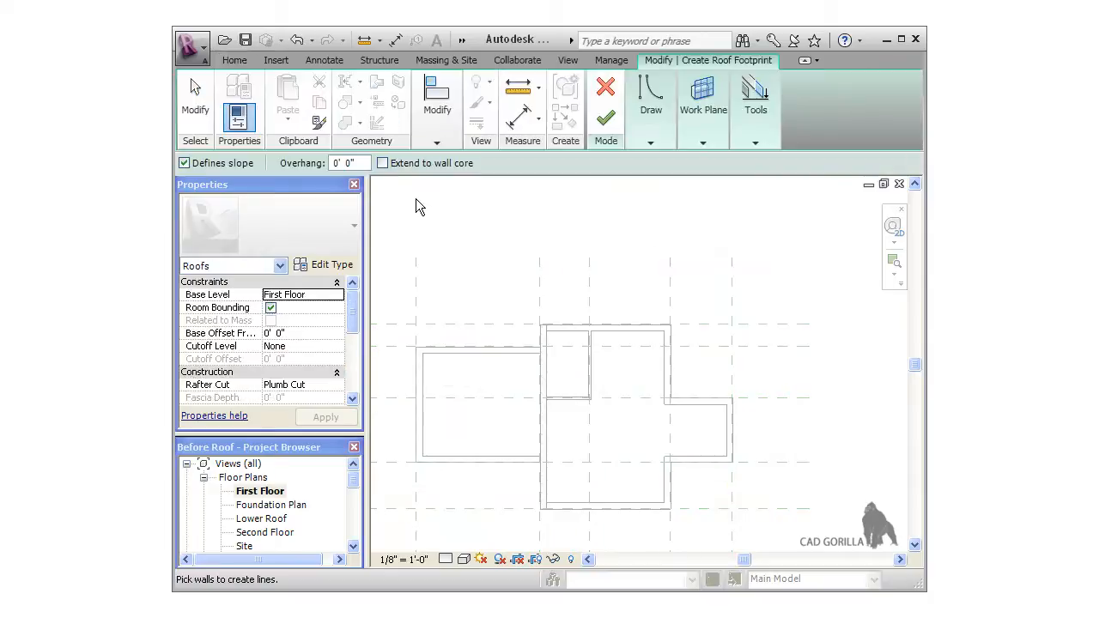
mouse_move(437, 221)
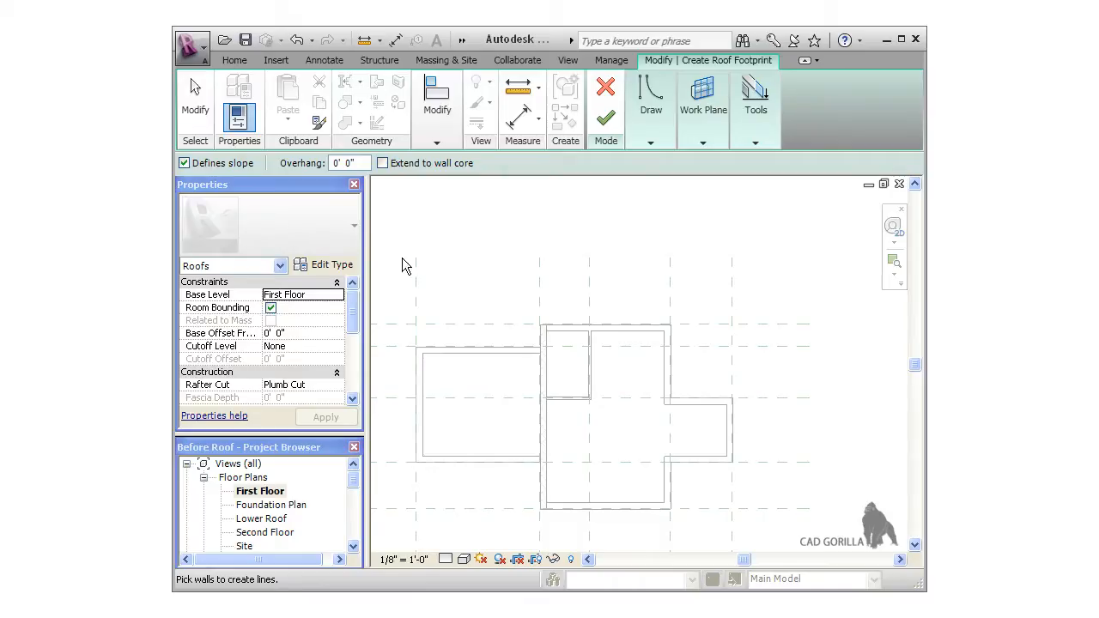
left_click(354, 296)
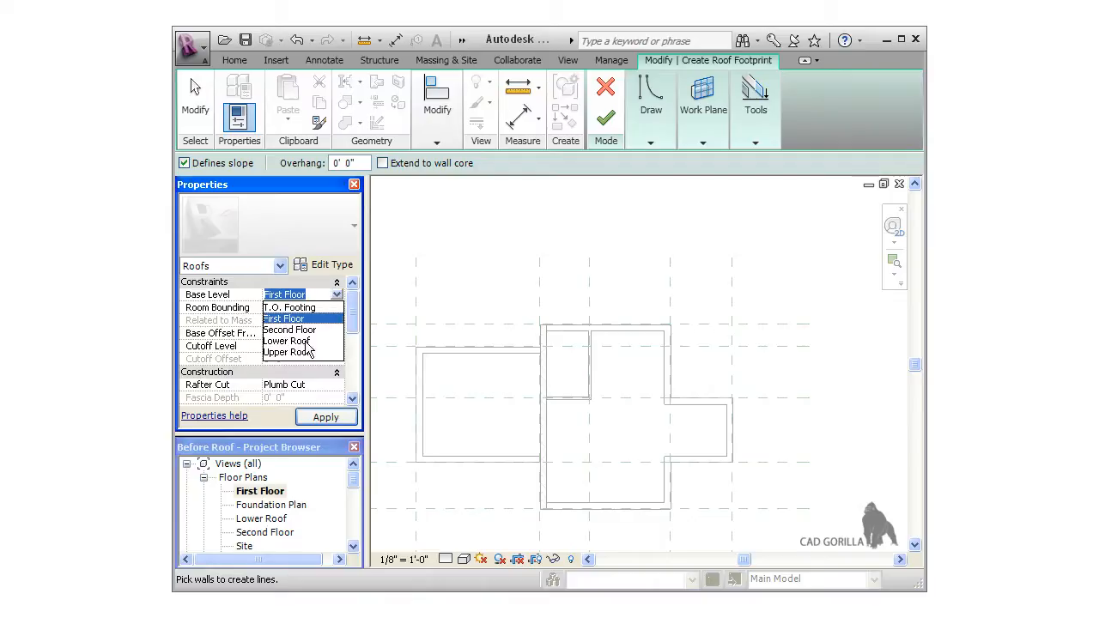
left_click(287, 340)
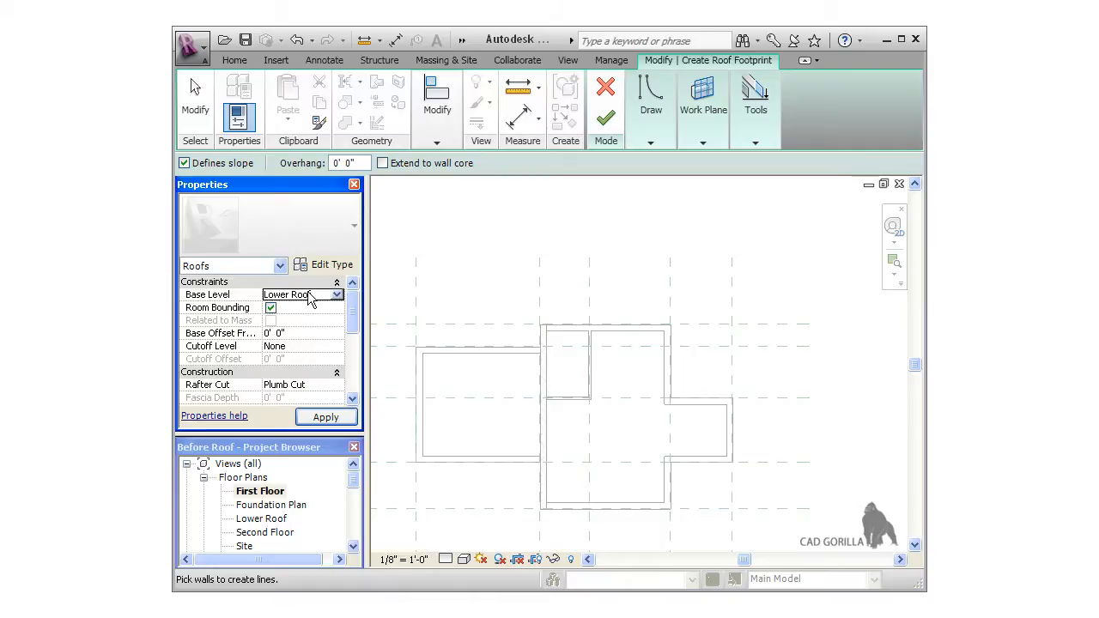
left_click(332, 265)
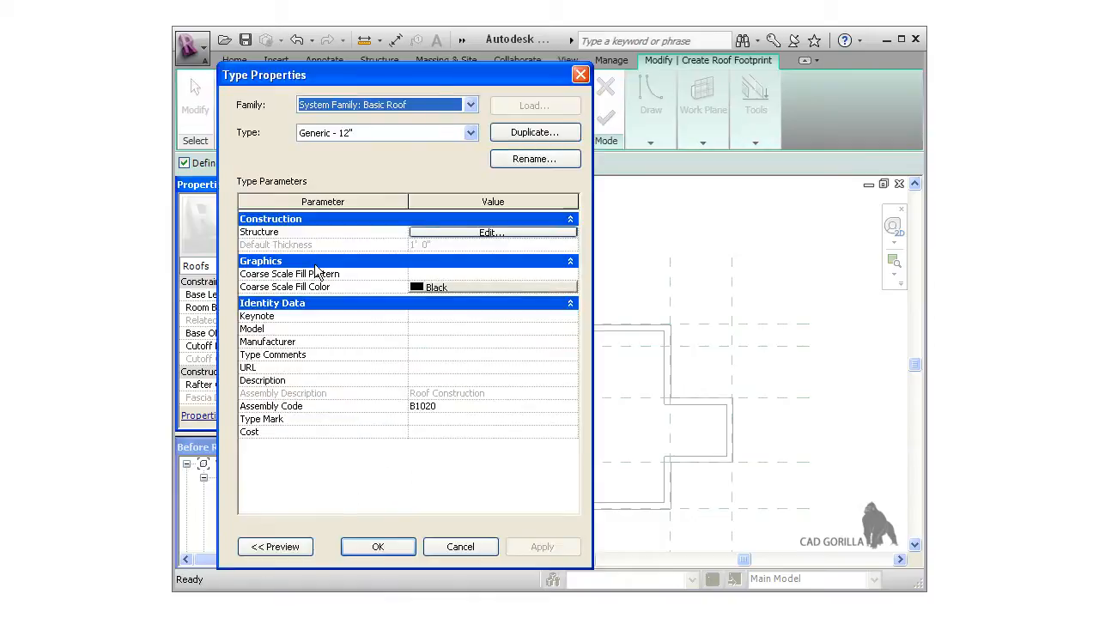
left_click(470, 134)
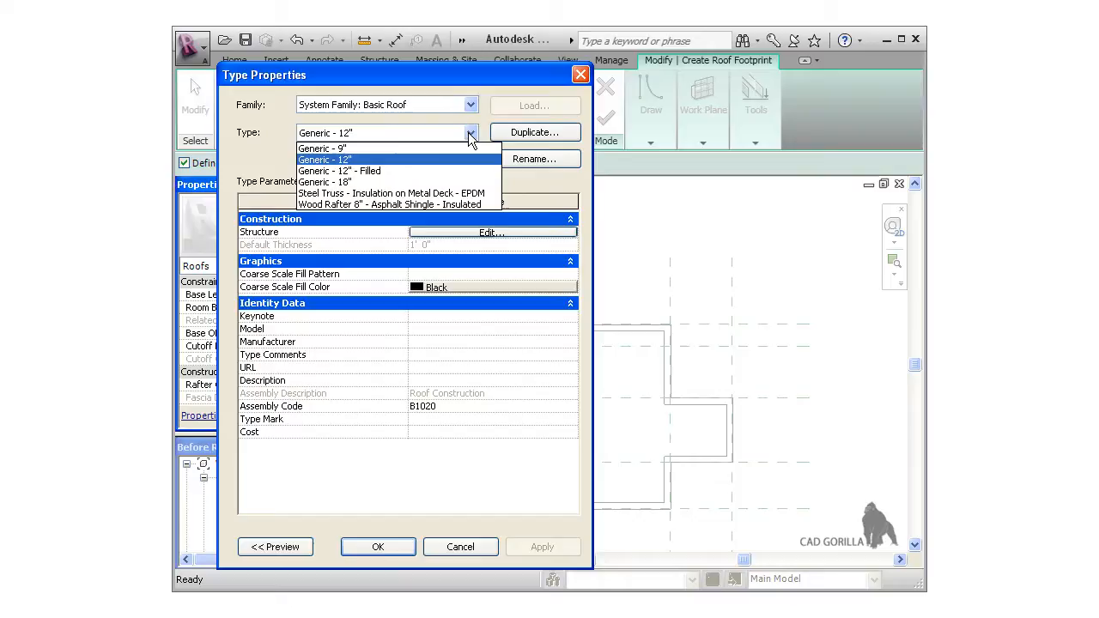
mouse_move(411, 168)
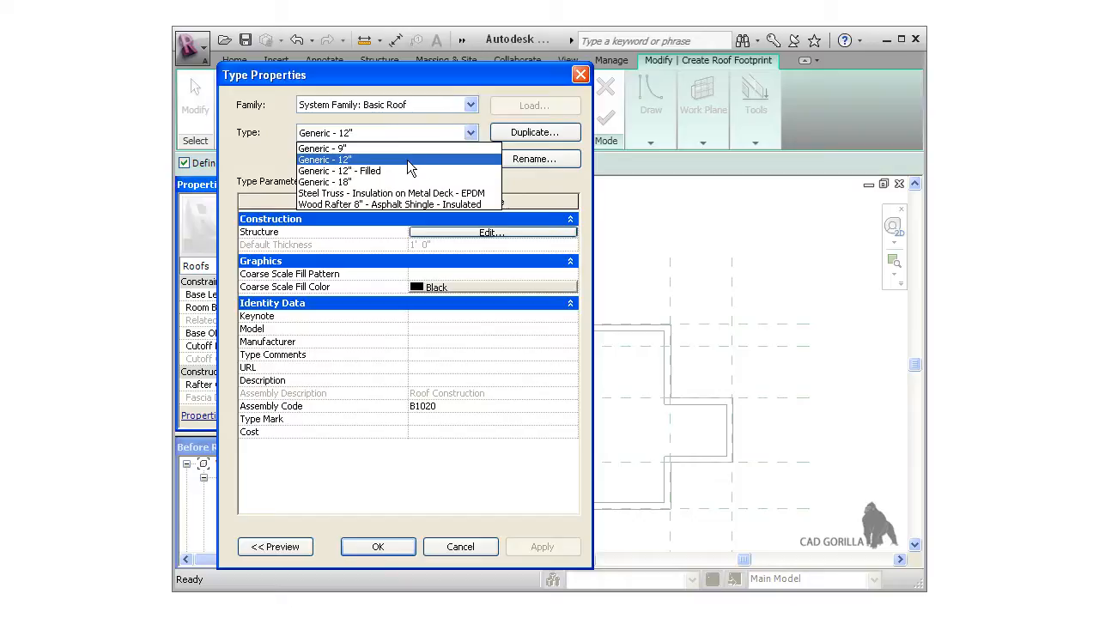
left_click(325, 160)
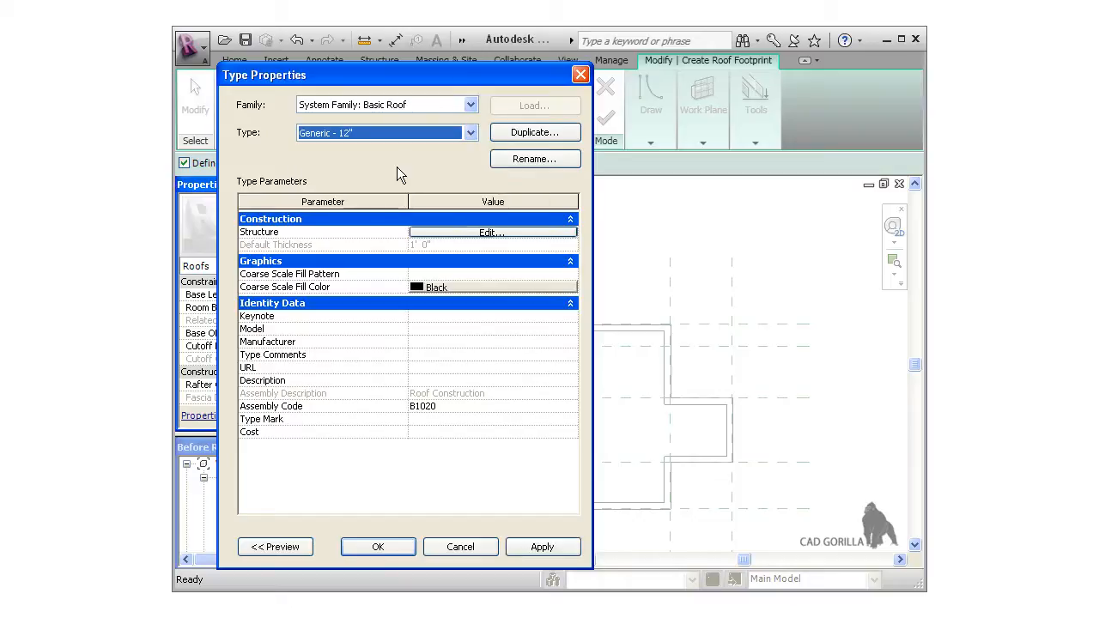
left_click(378, 546)
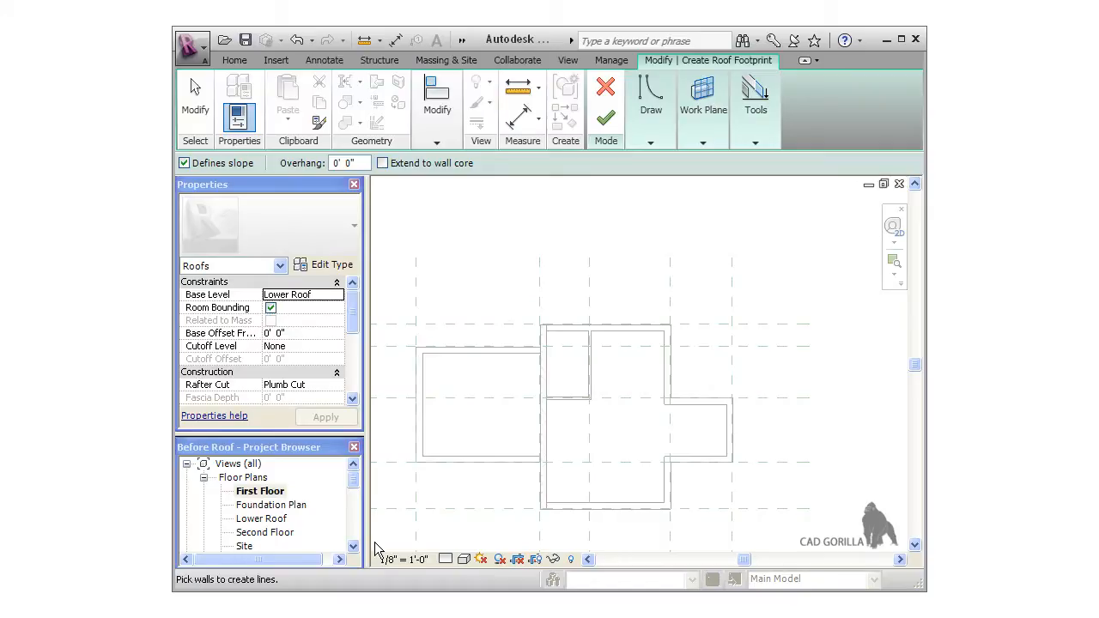
mouse_move(662, 162)
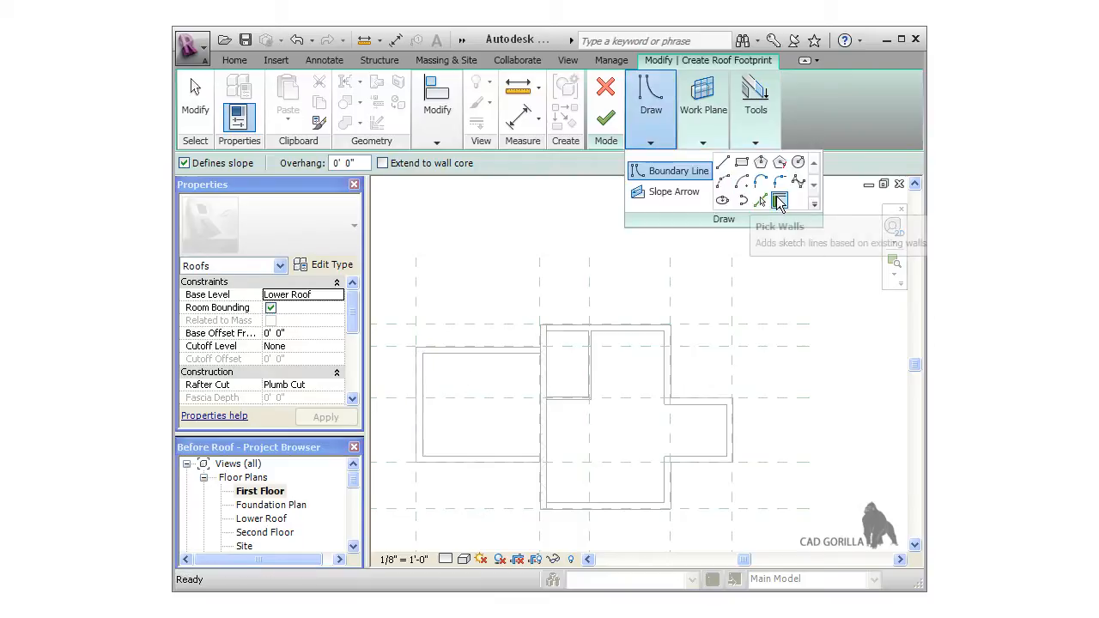
- Switch the roof boundary tool to Pick Walls for the left wing
left_click(780, 199)
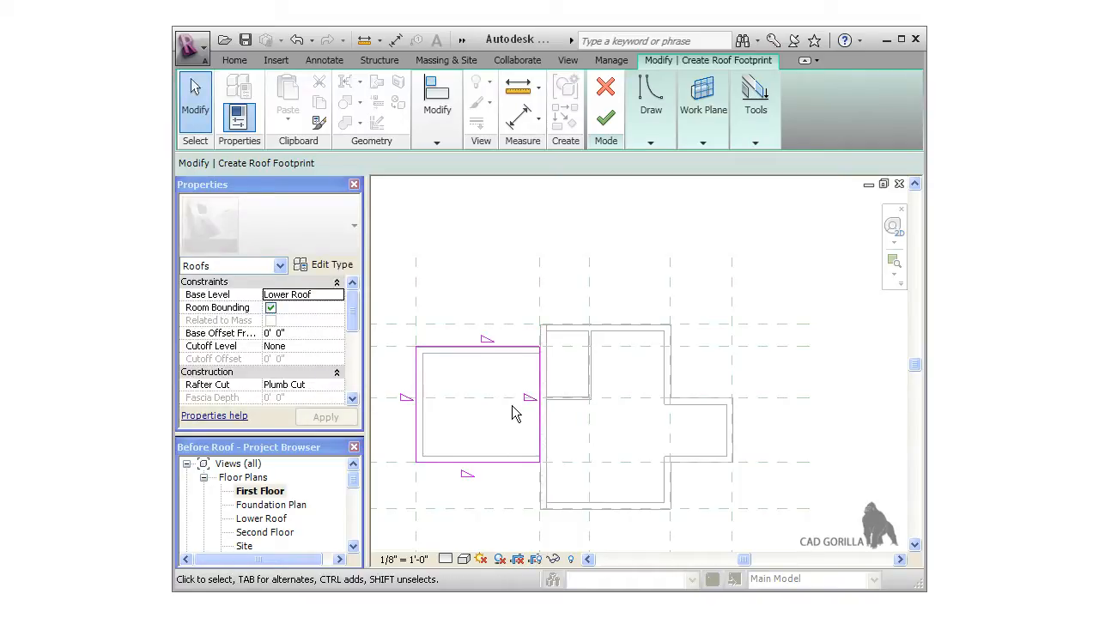
mouse_move(529, 405)
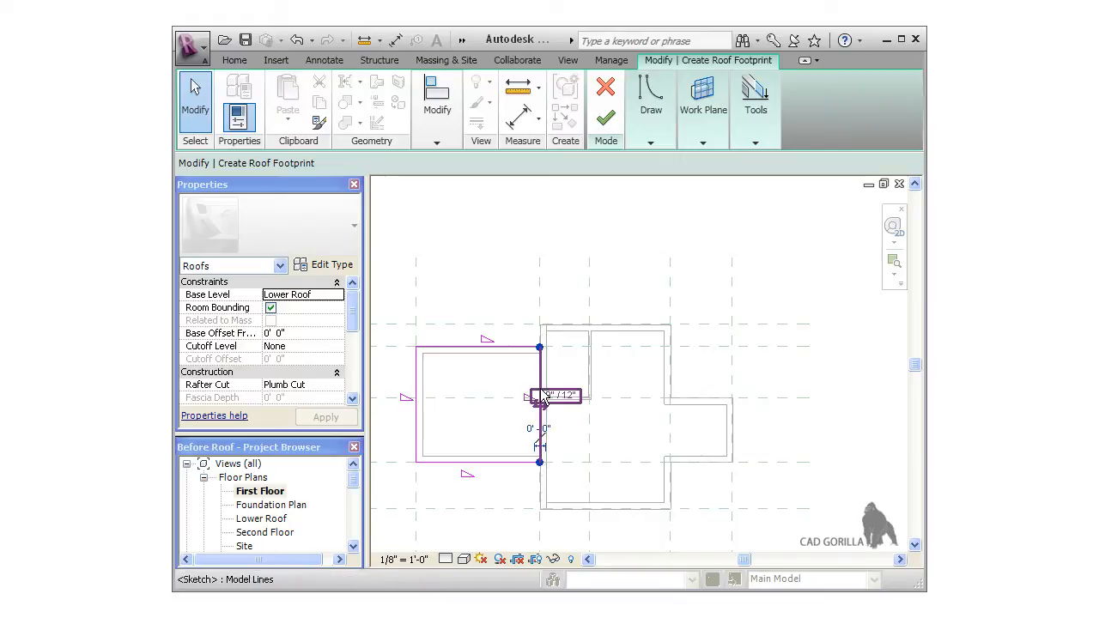
- Turn off Defines Roof Slope on the right and left boundary edges, applying each change
left_click(539, 395)
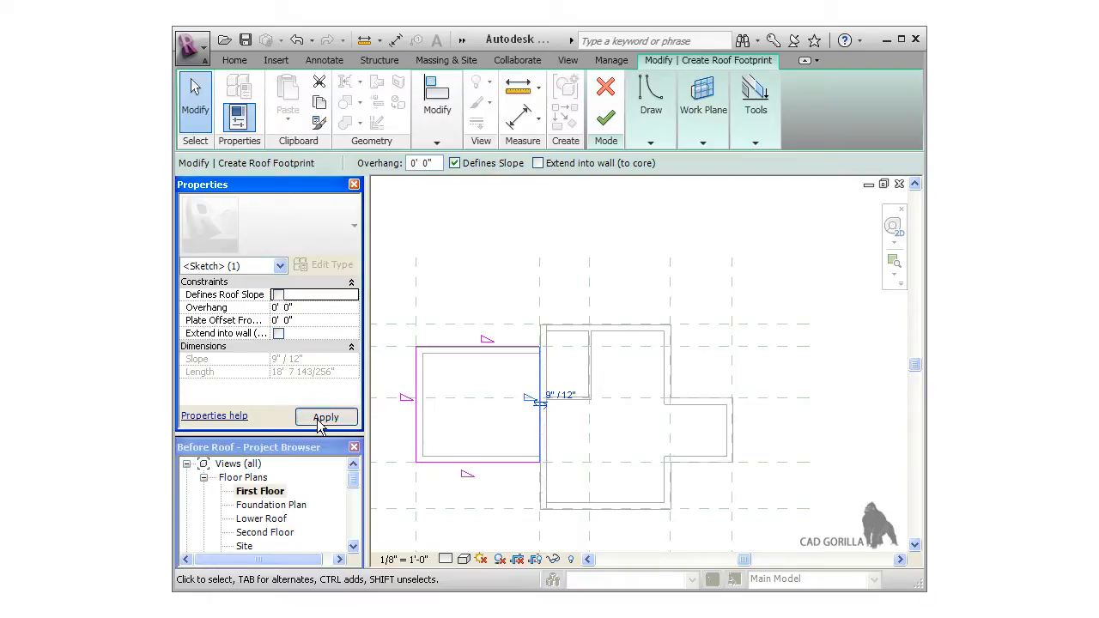
left_click(326, 417)
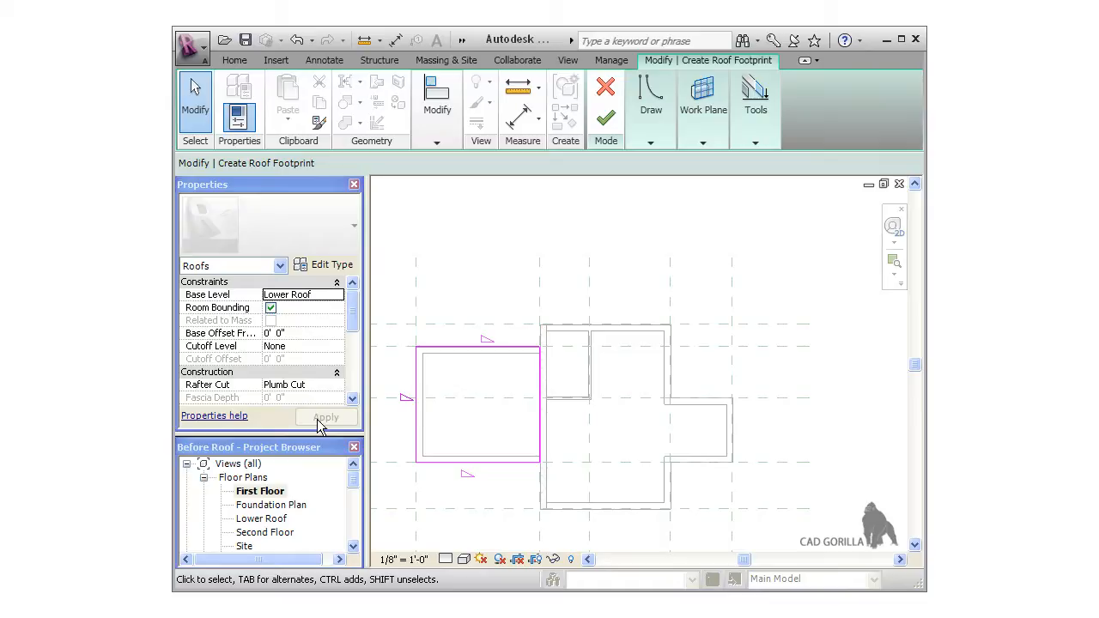
mouse_move(397, 392)
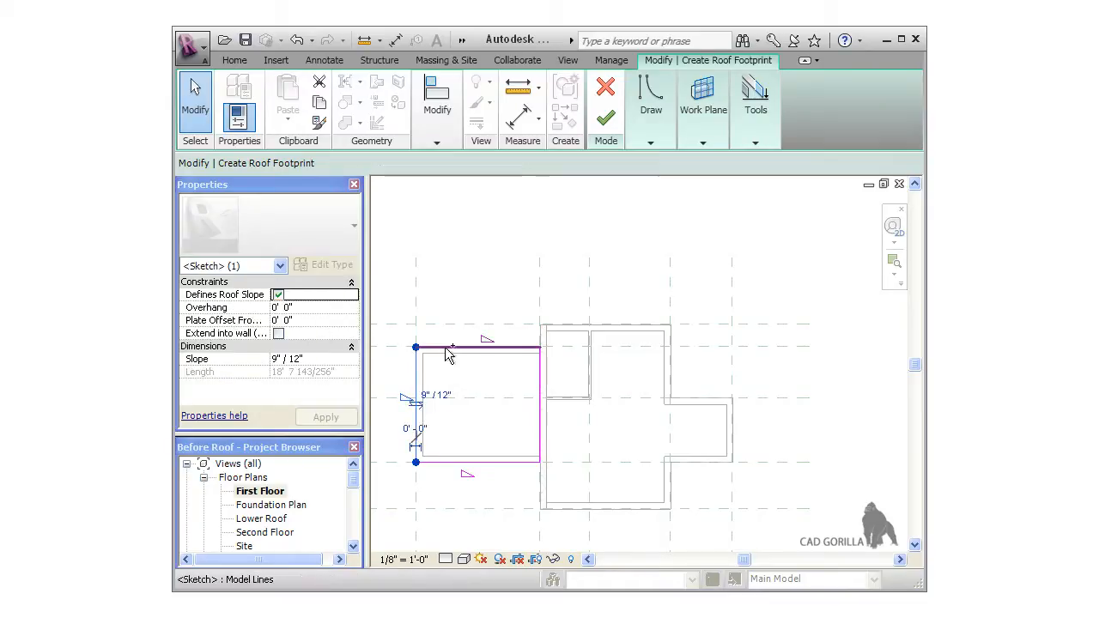
left_click(472, 347)
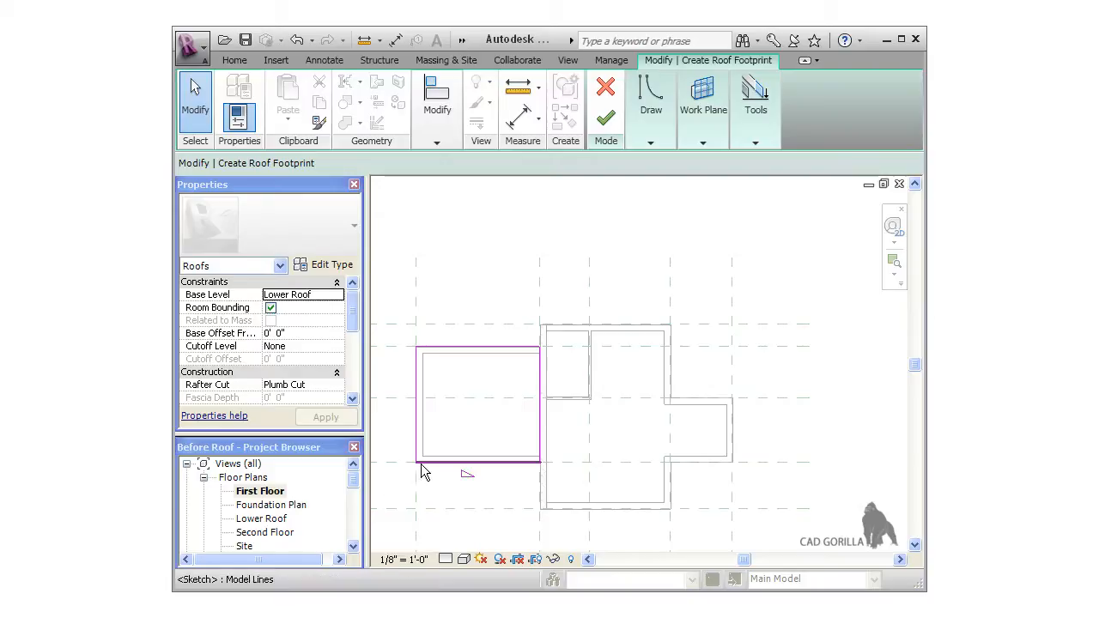
left_click(478, 462)
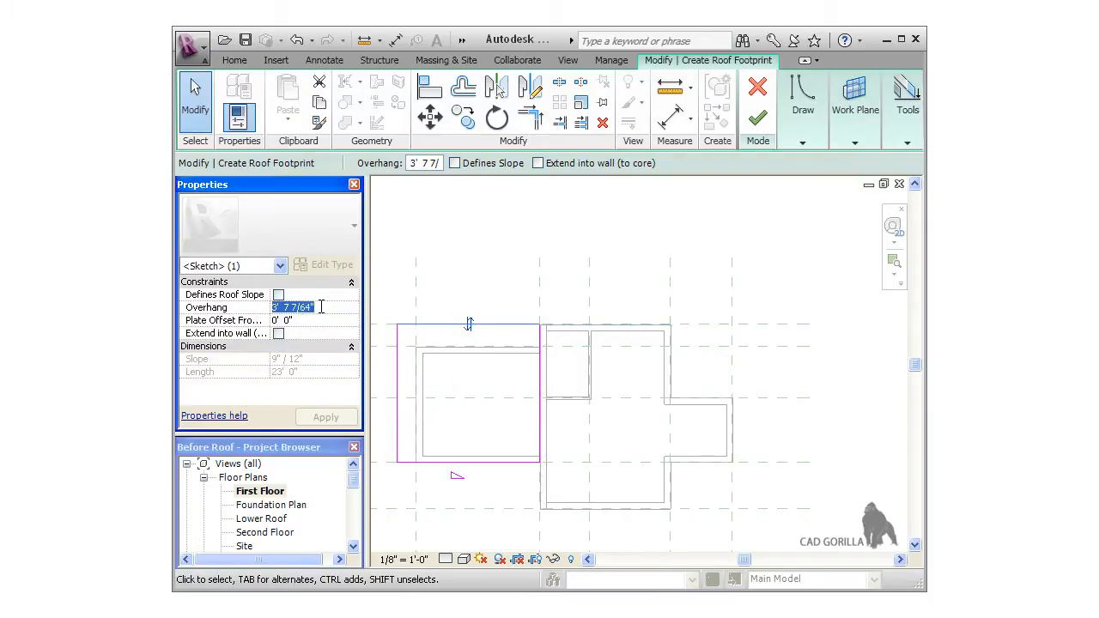
- Apply a 1' 6" overhang at 2"/12" to the sloped edge and finish the lower roof sketch
type("2")
type("1 6")
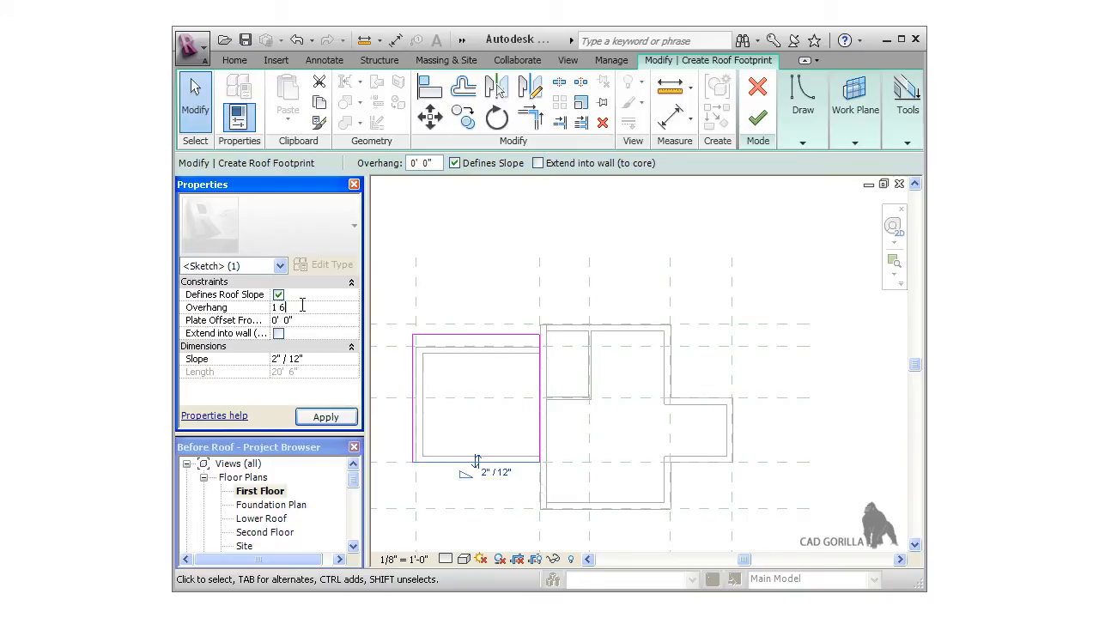
left_click(326, 418)
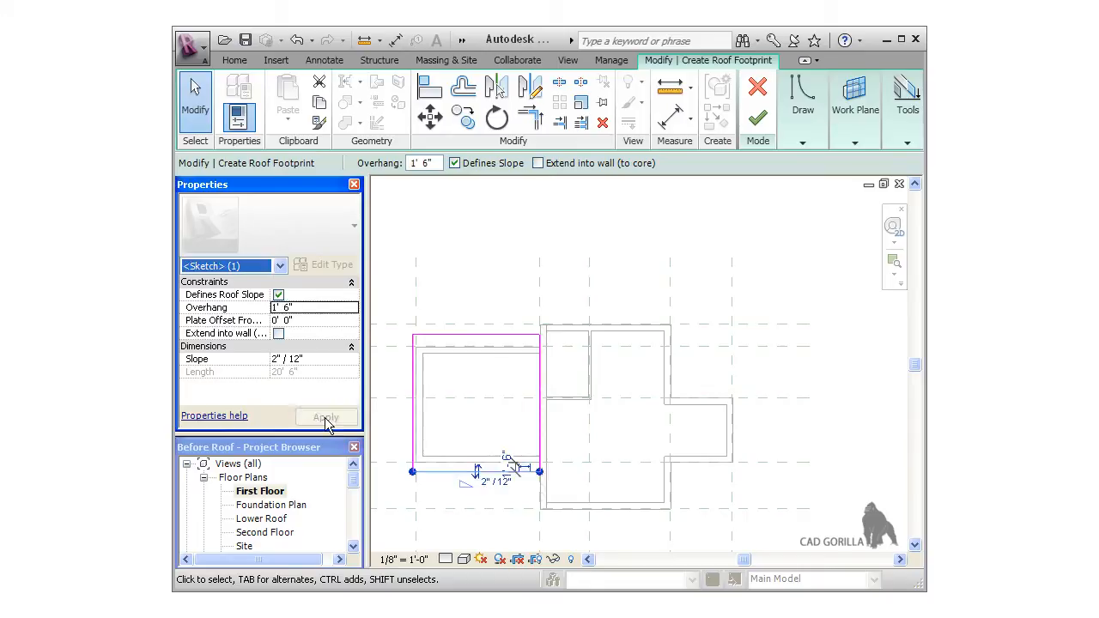
left_click(326, 417)
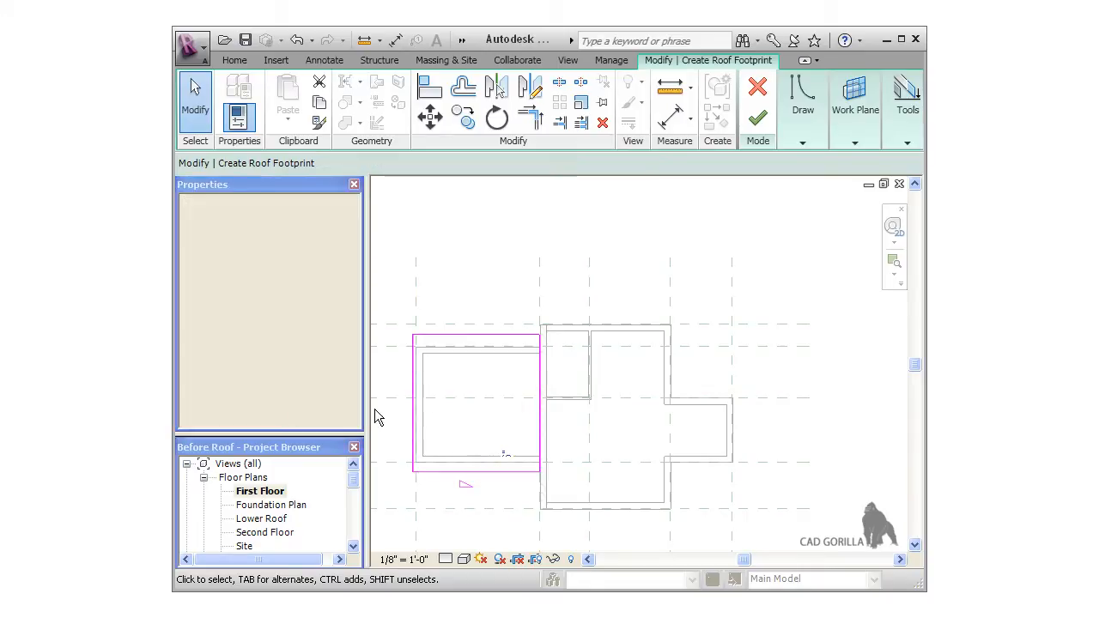
left_click(758, 117)
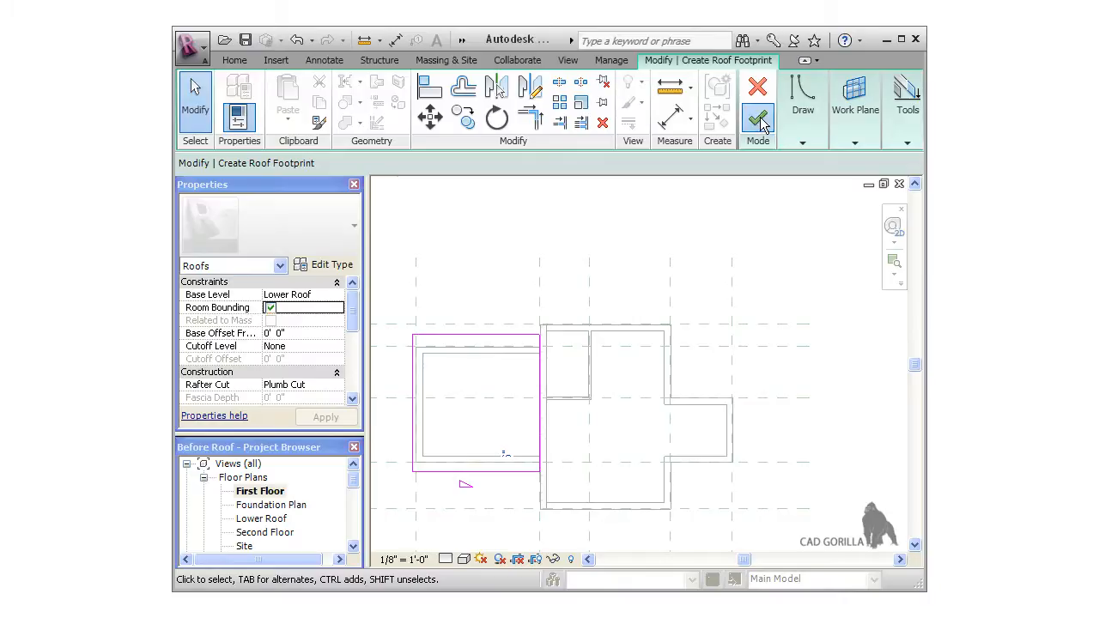
left_click(758, 99)
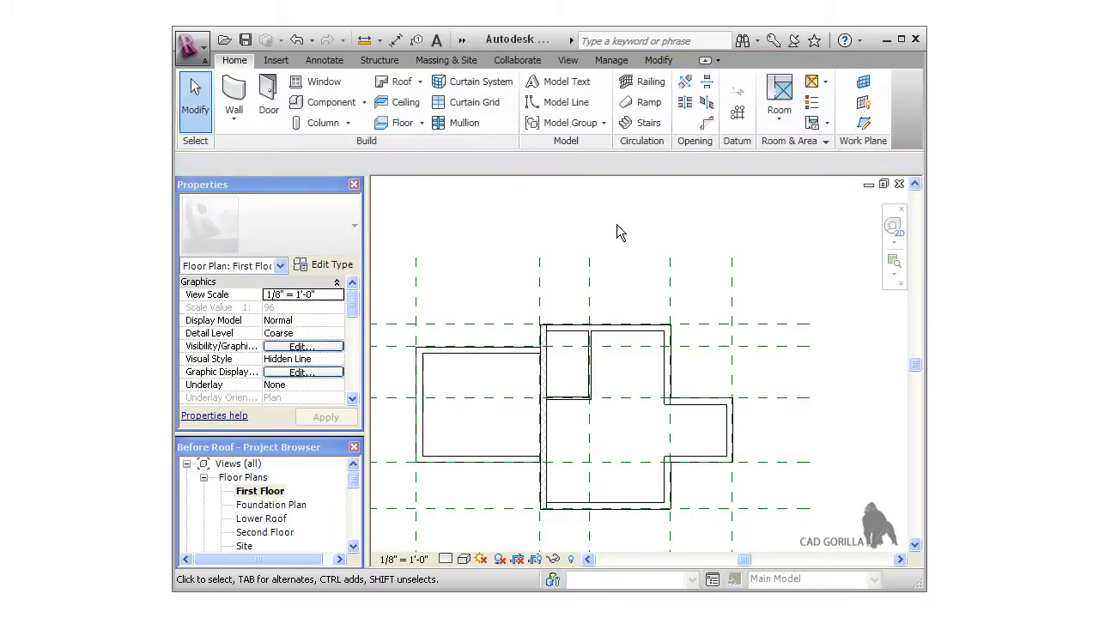
- Start a second footprint roof on the Upper Roof level and begin picking walls
left_click(417, 82)
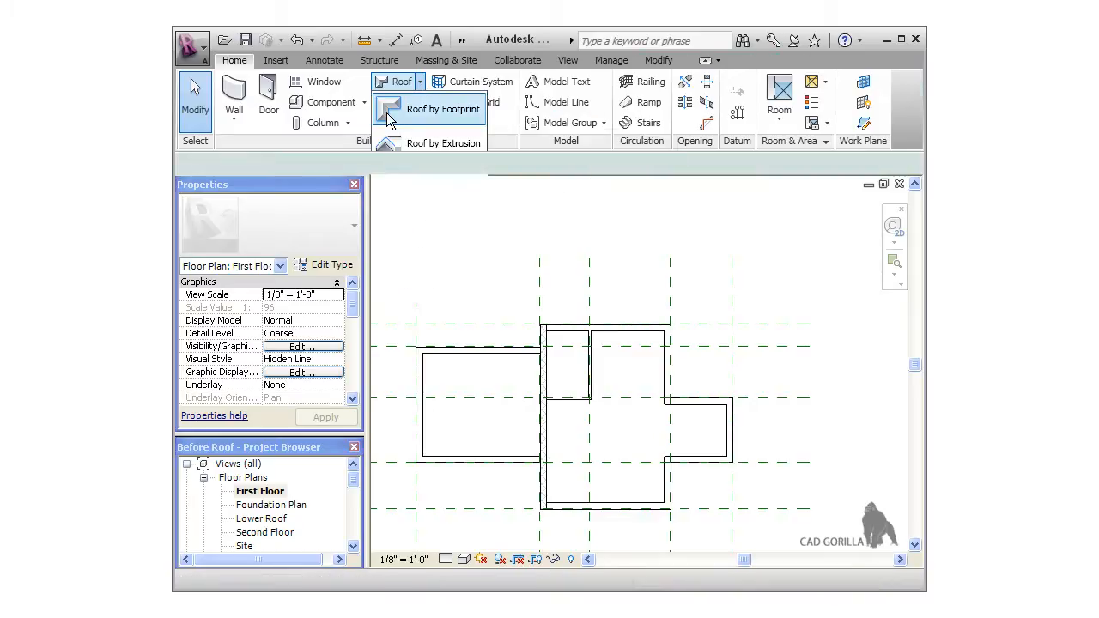
left_click(444, 108)
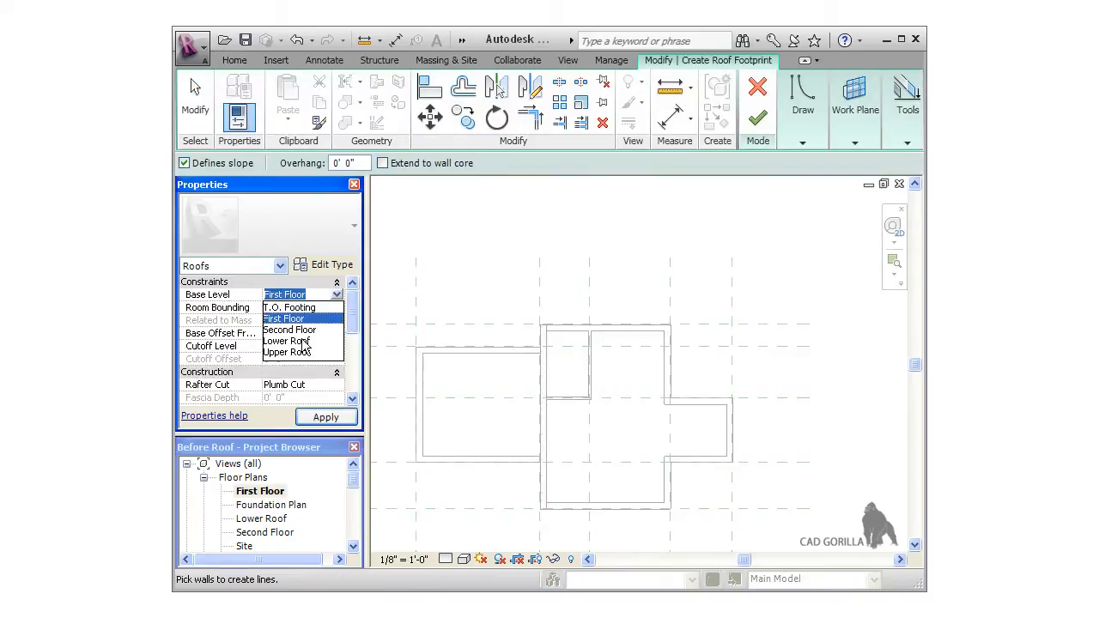
left_click(292, 353)
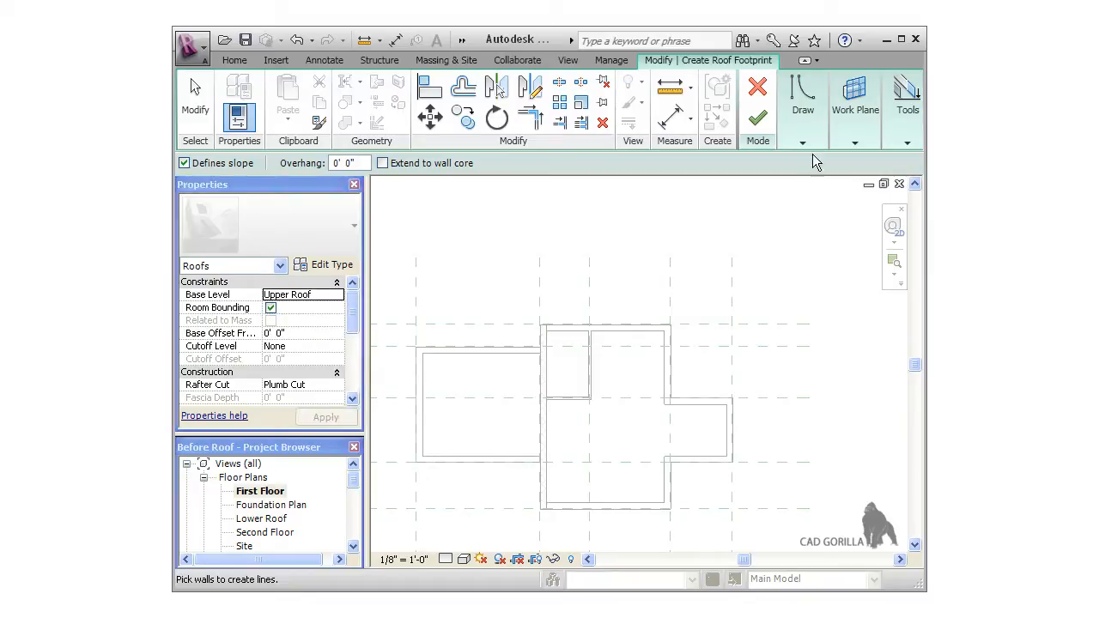
left_click(802, 144)
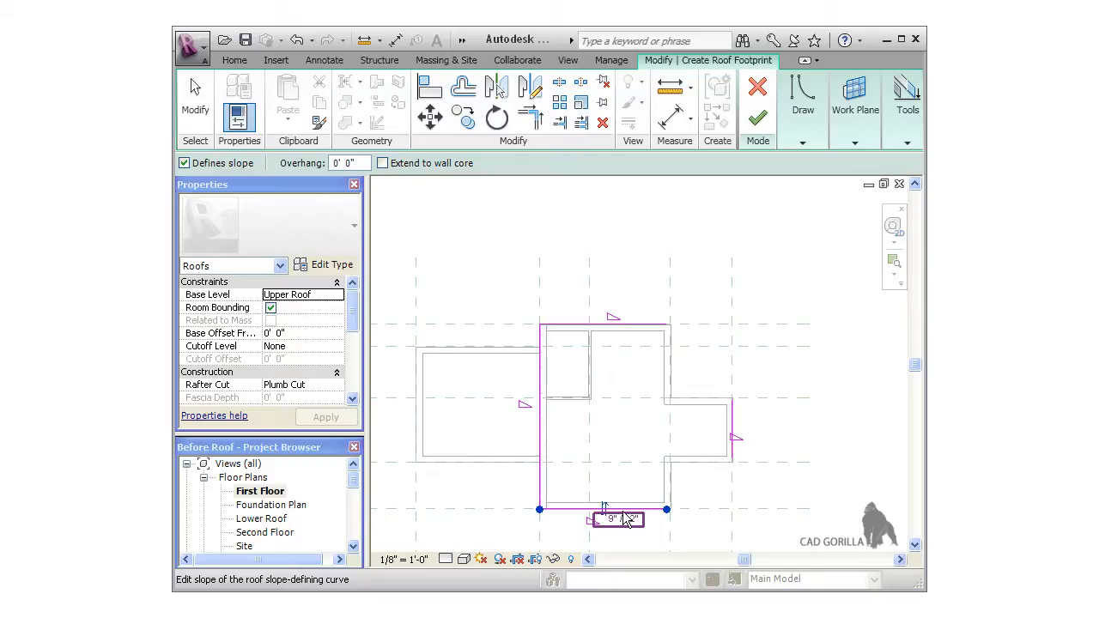
- Add another edge to close the upper roof rectangle over the main wing
left_click(531, 116)
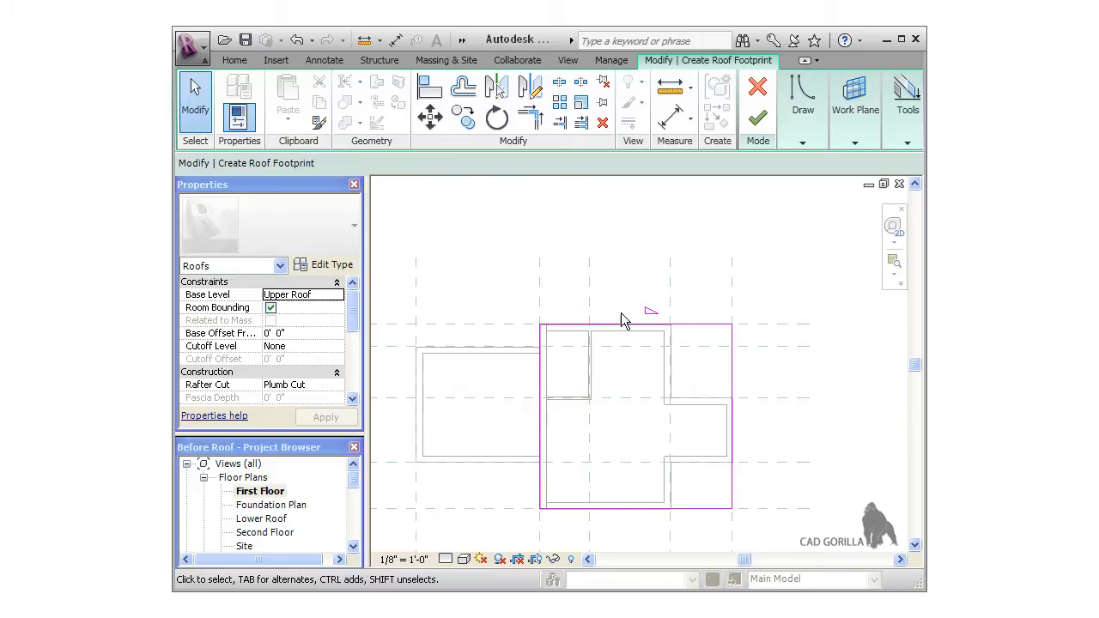
- Select the top and right outline edges and edit the right edge's length value
left_click(636, 325)
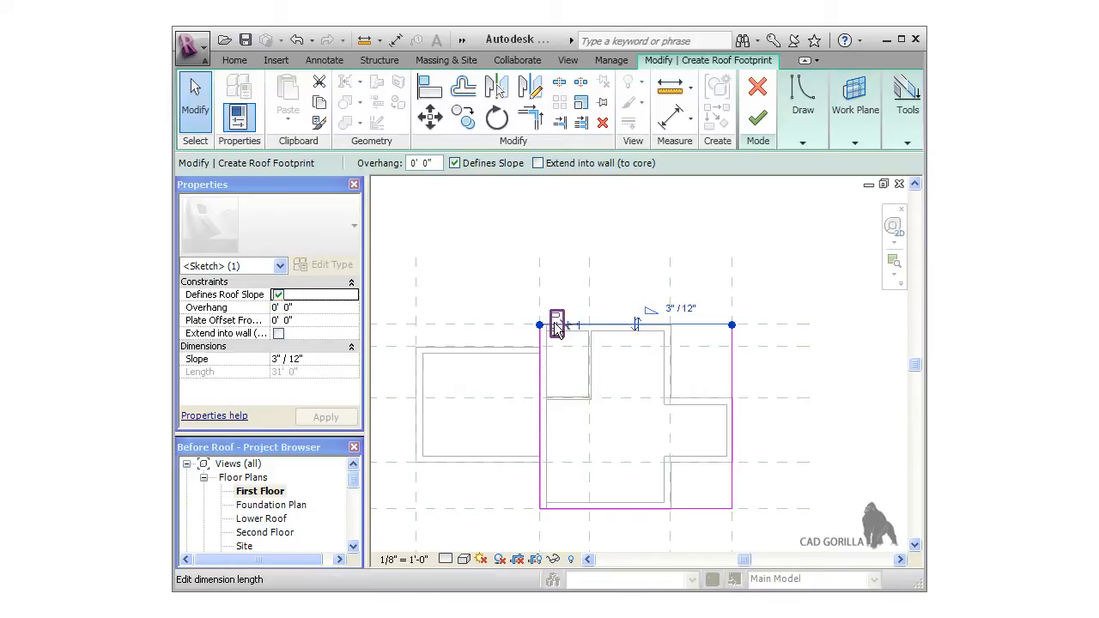
left_click(556, 323)
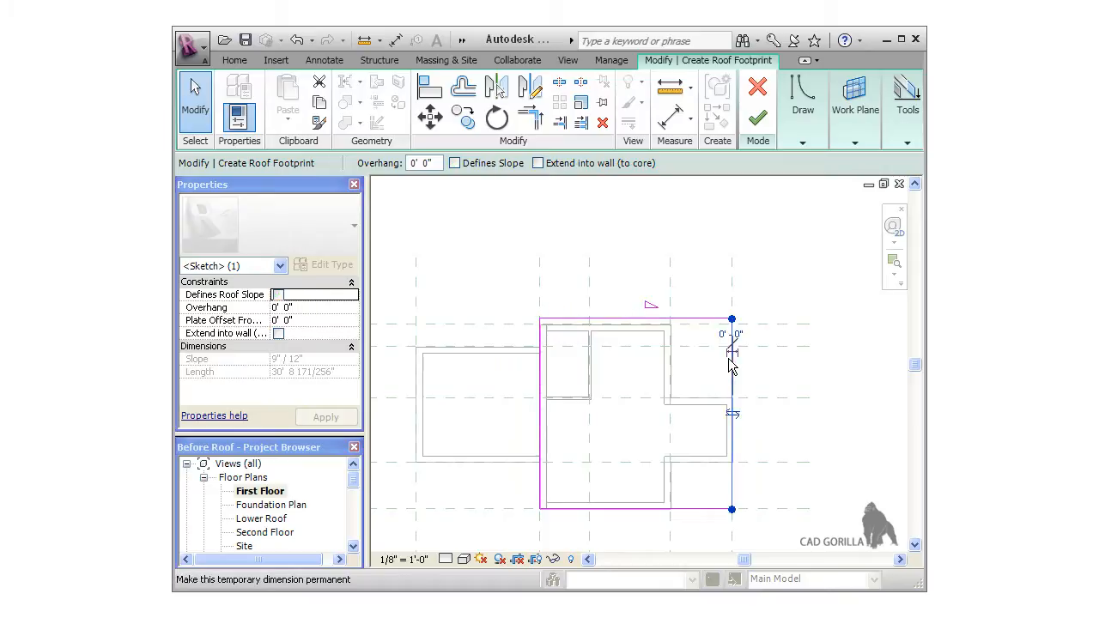
left_click(732, 333)
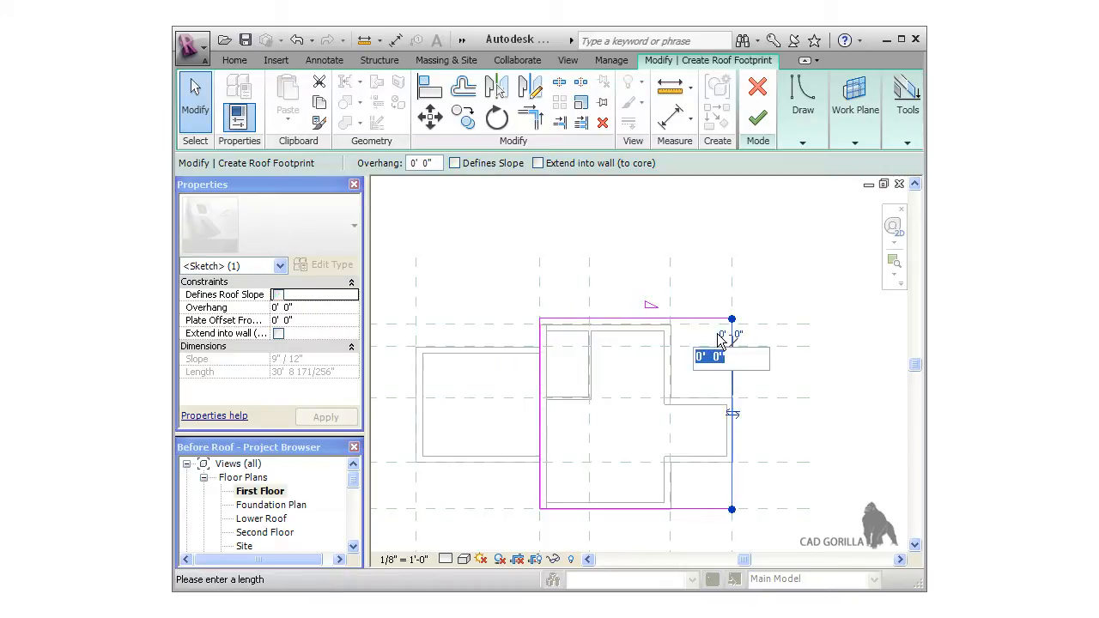
type("1")
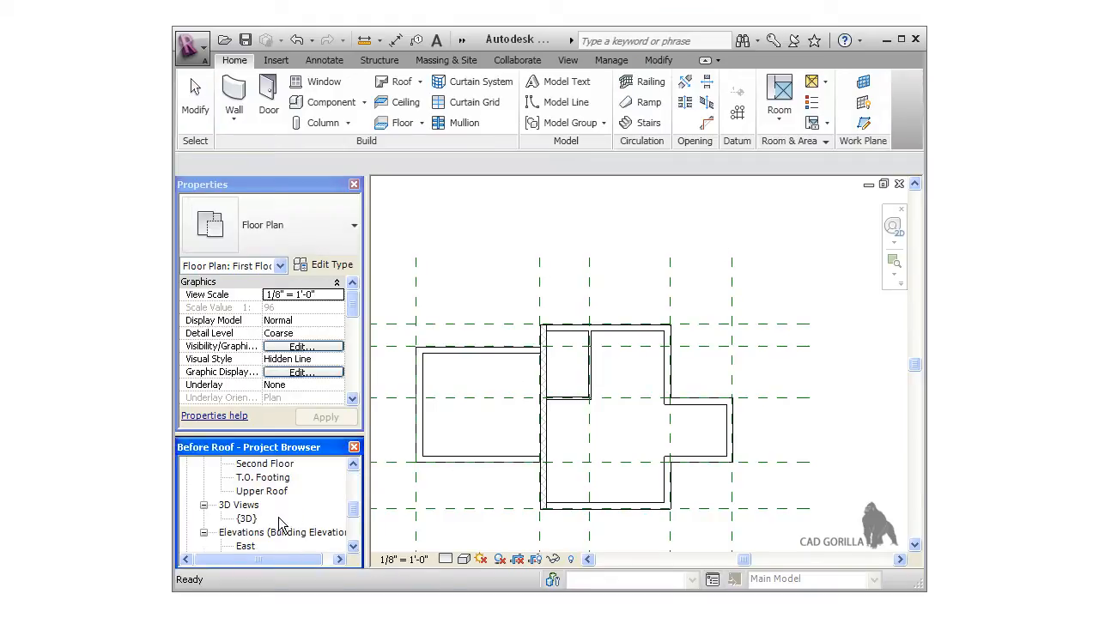
- Open the {3D} view and orbit to see the walls beneath both roofs
double_click(247, 519)
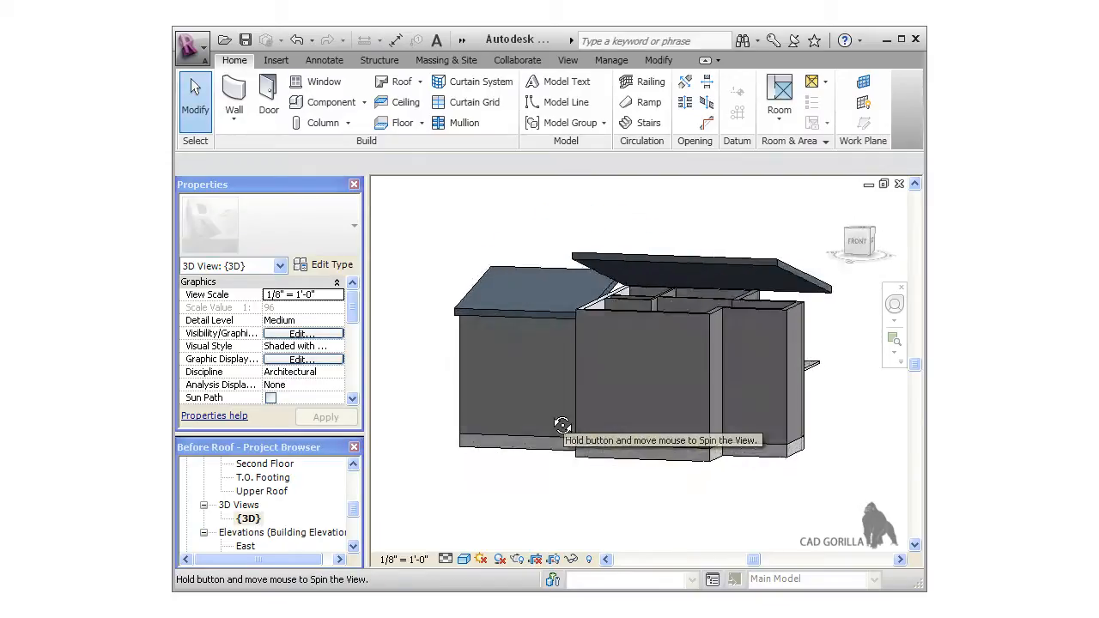
left_click_drag(563, 426, 533, 479)
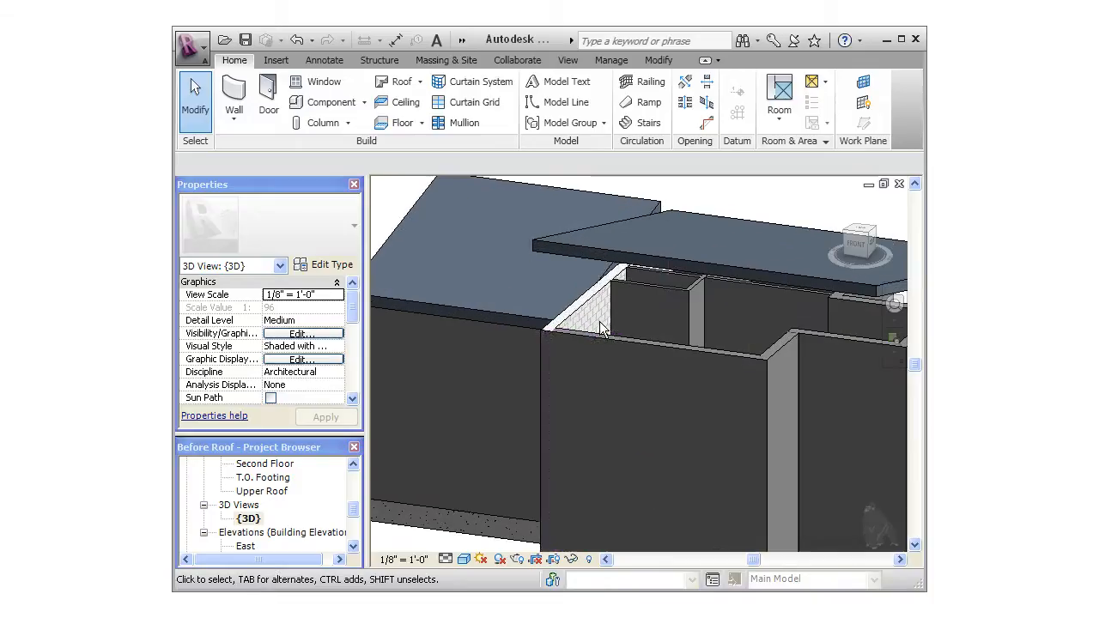
- Select an exterior wall under the upper roof and add the others to the selection
left_click(601, 326)
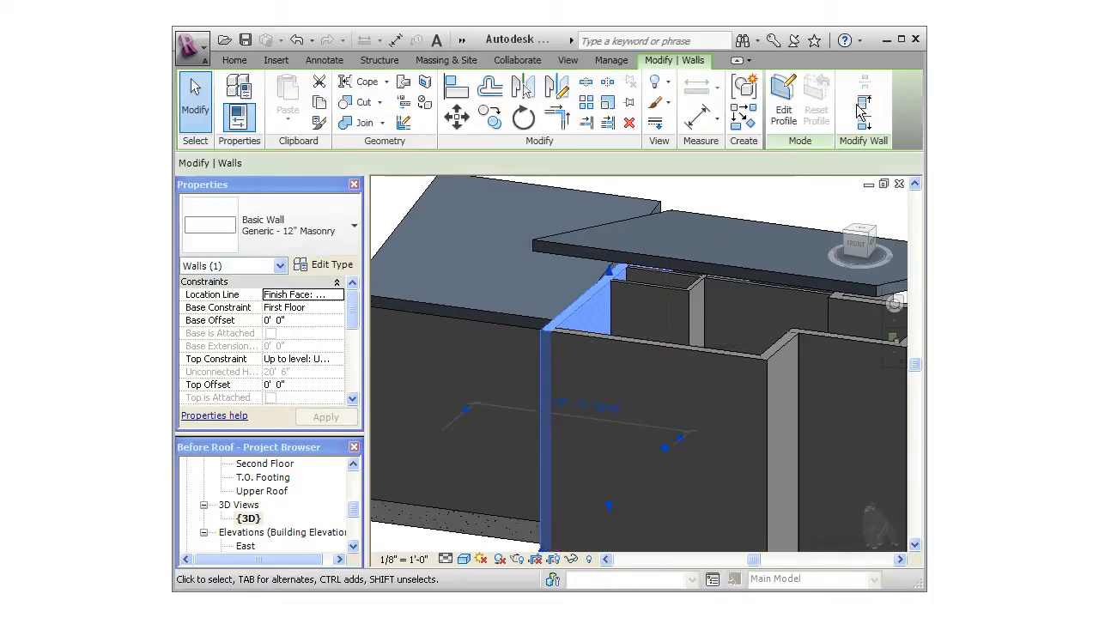
mouse_move(862, 103)
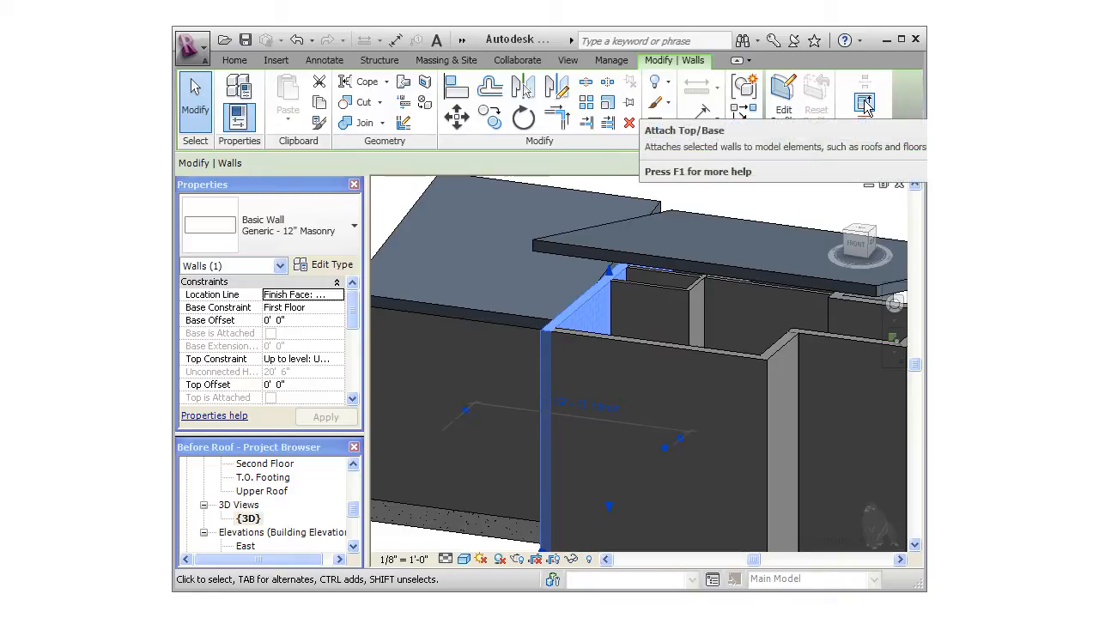
left_click(864, 94)
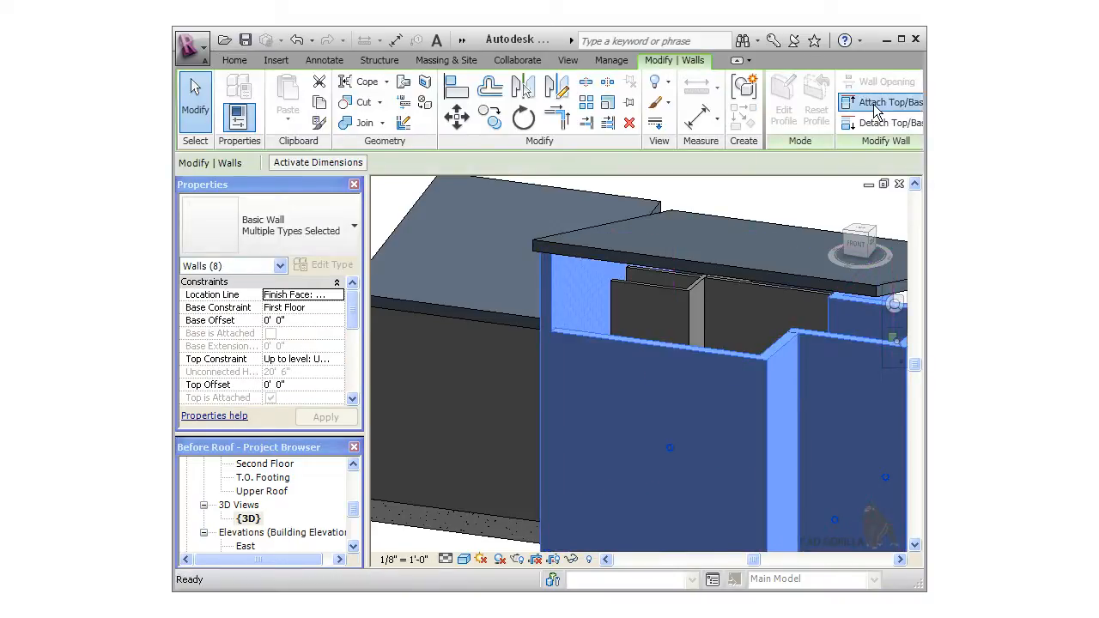
- Attach the tops of the selected exterior walls to the upper roof
left_click(880, 103)
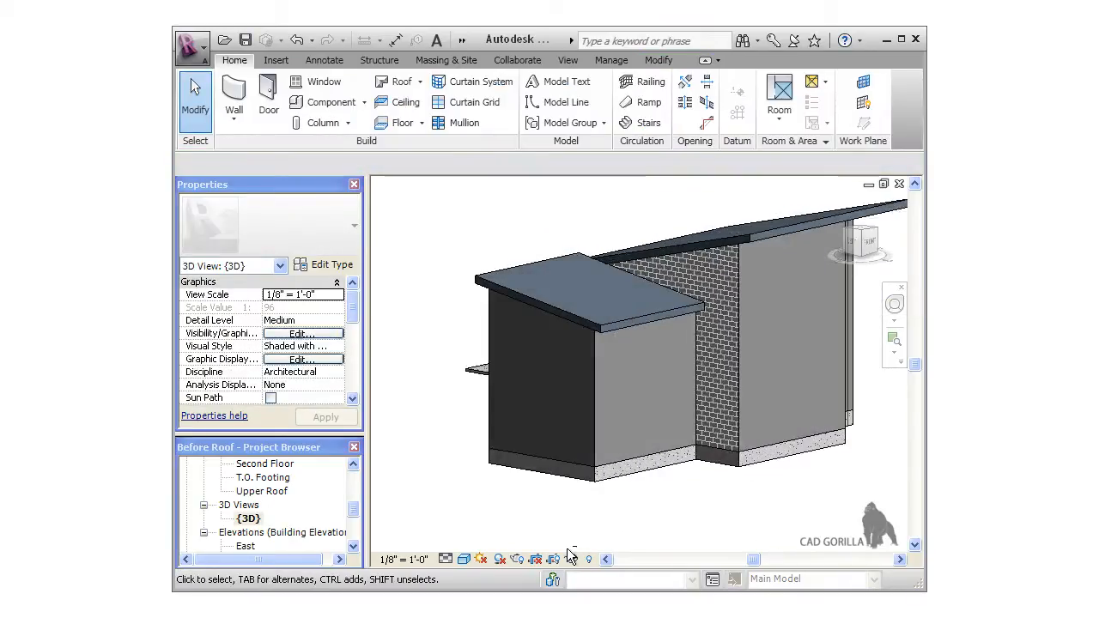
mouse_move(652, 330)
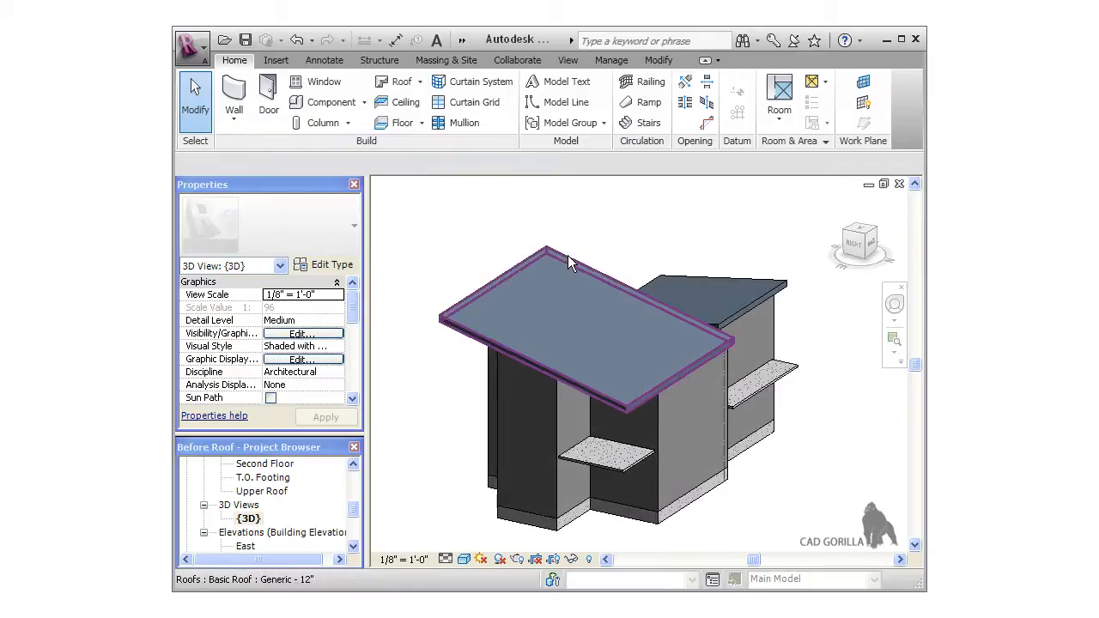
mouse_move(566, 264)
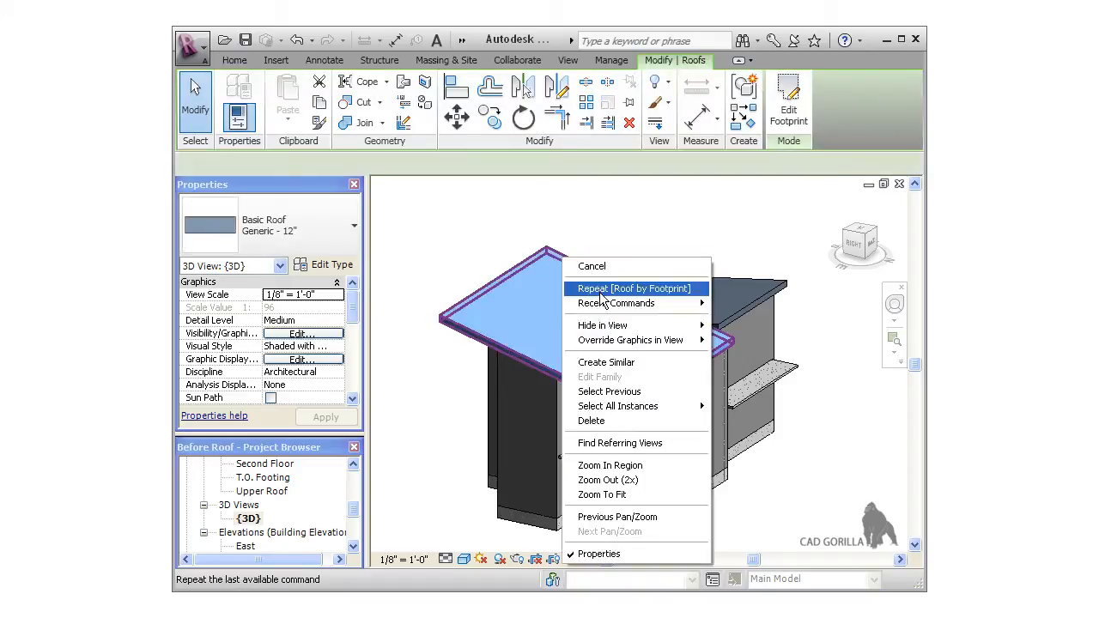
mouse_move(632, 340)
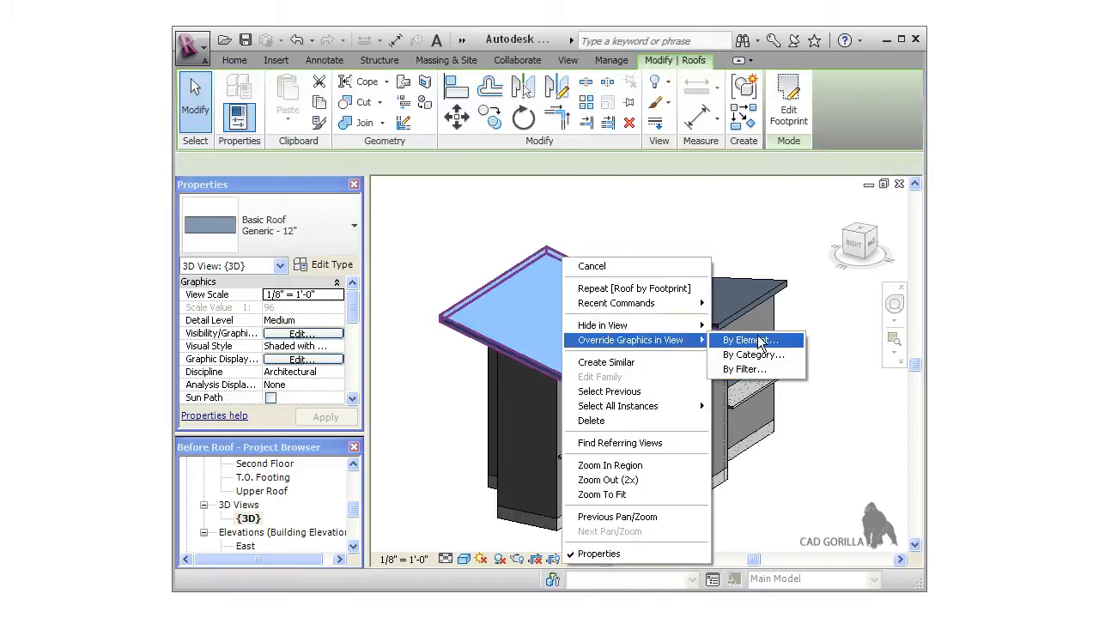
- Override the upper roof's graphics by element to show it Transparent in the 3D view
left_click(745, 340)
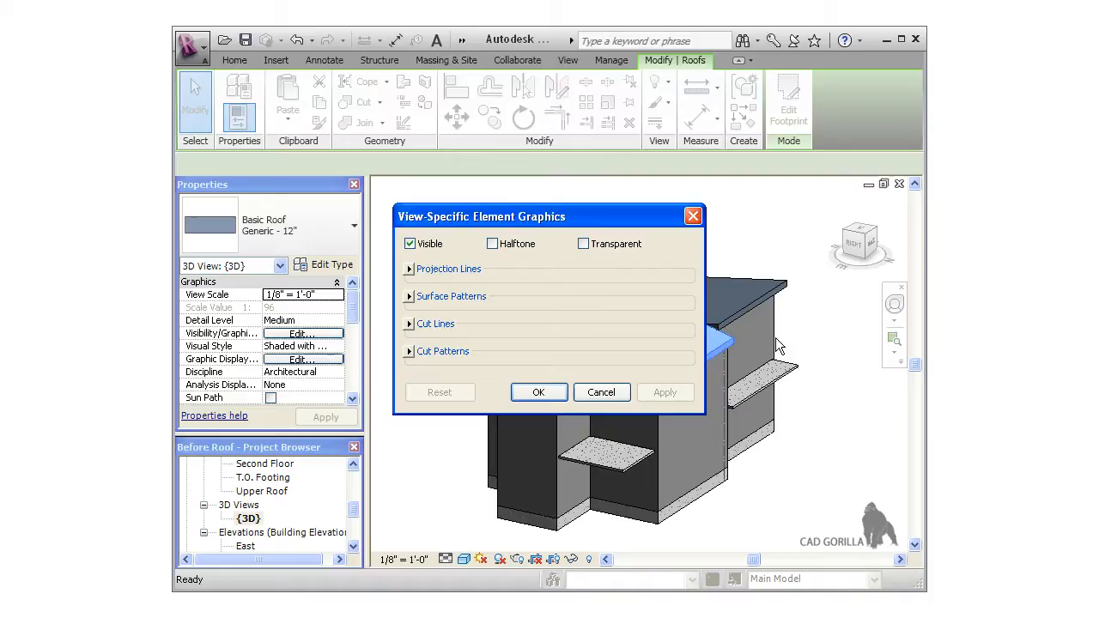
left_click(584, 244)
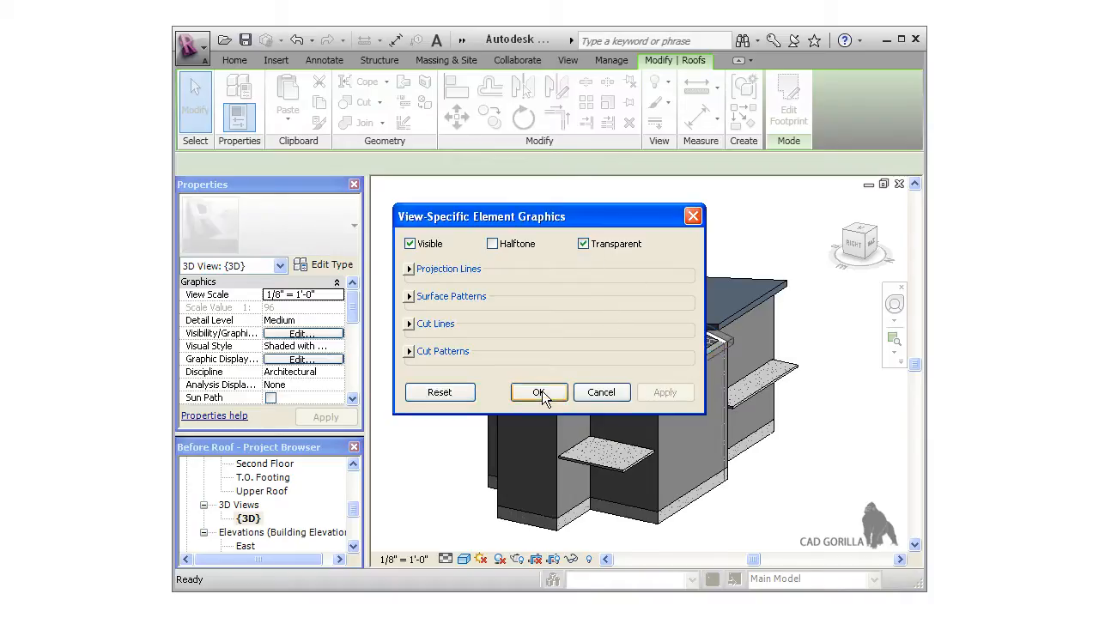
left_click(539, 392)
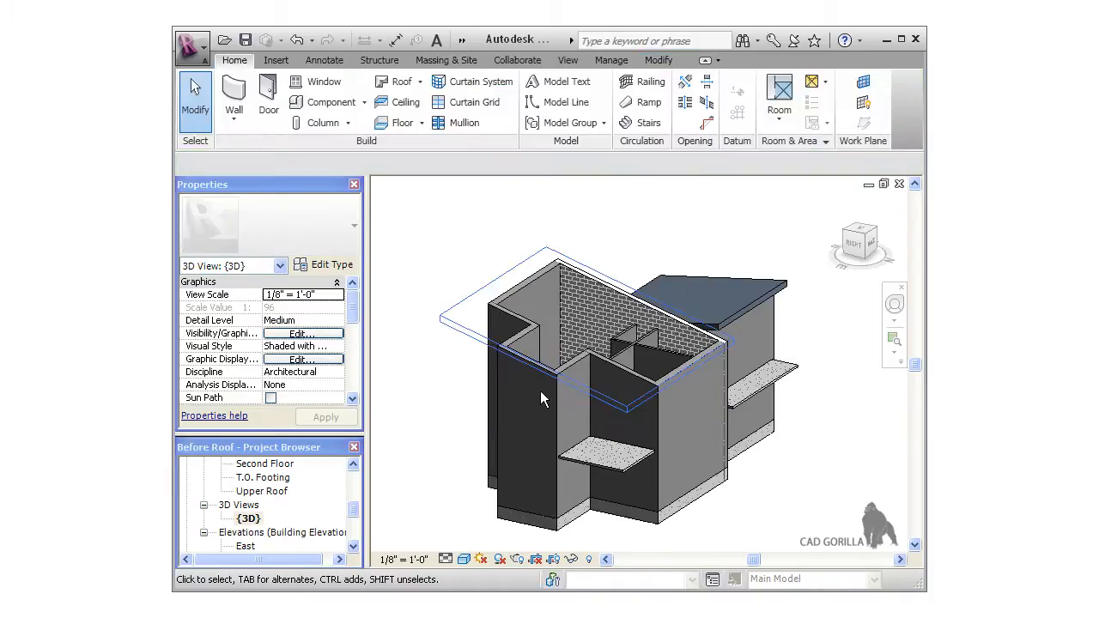
- Select the interior second-floor walls and attach their tops to the upper roof
left_click(618, 343)
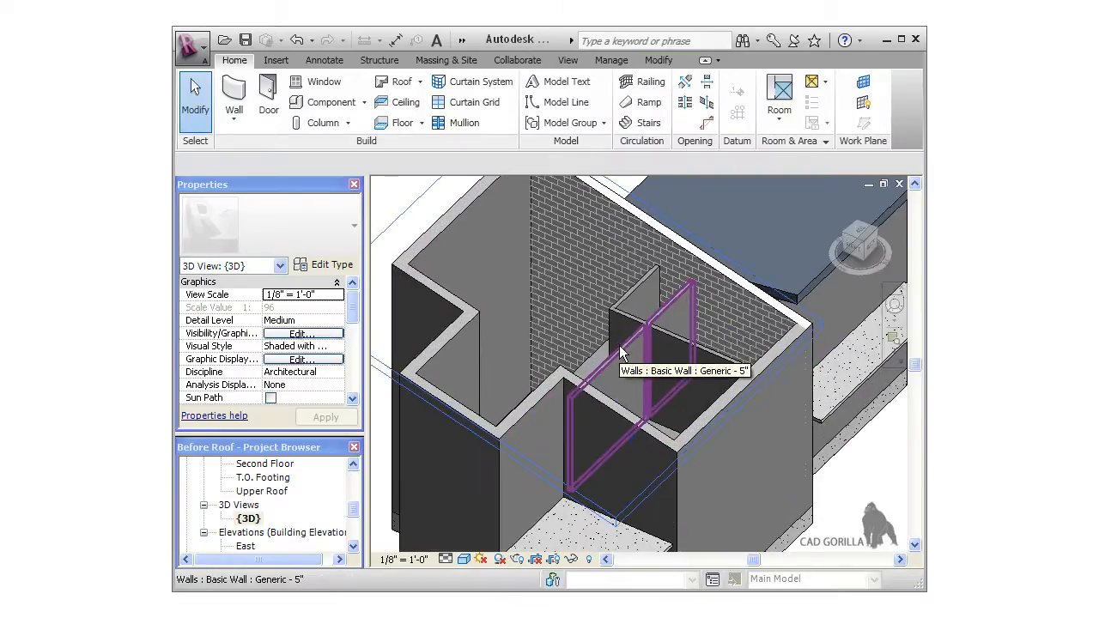
left_click(622, 352)
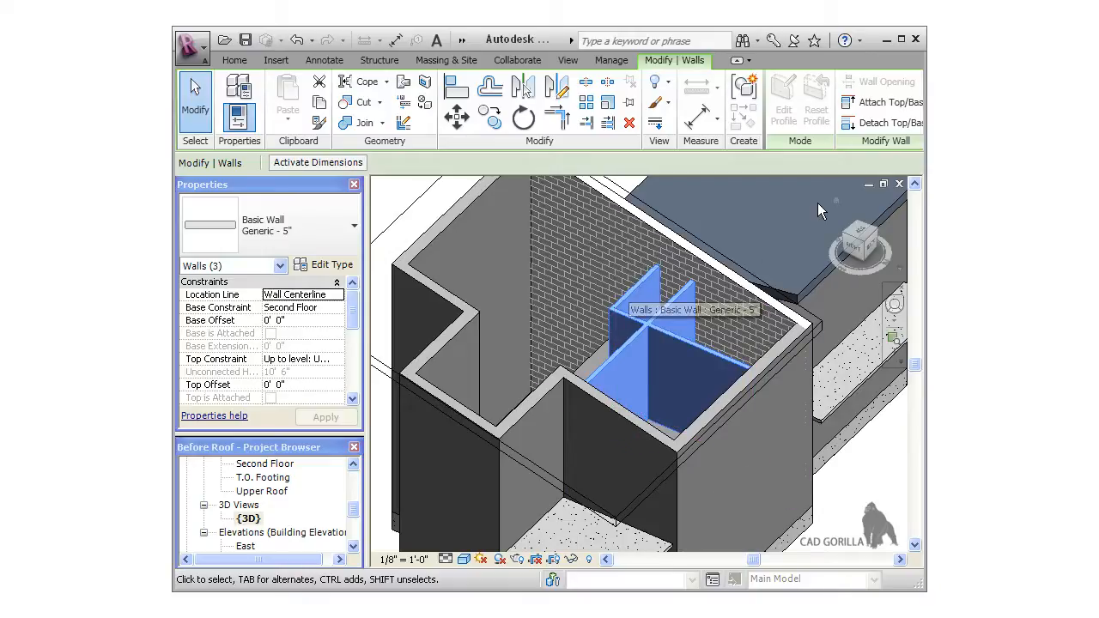
left_click(890, 101)
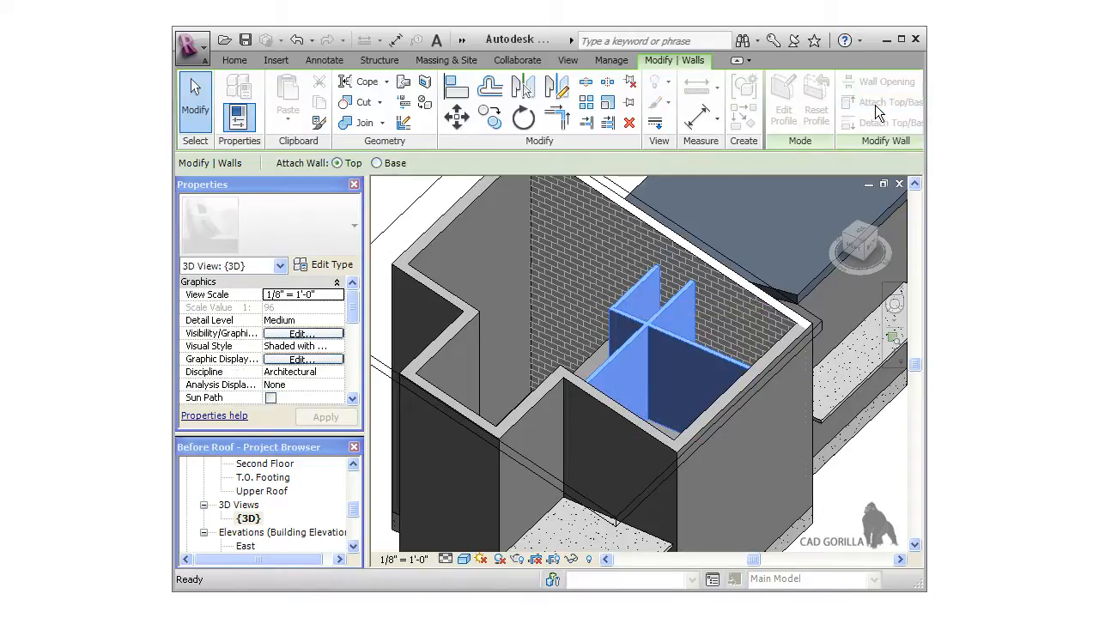
mouse_move(421, 206)
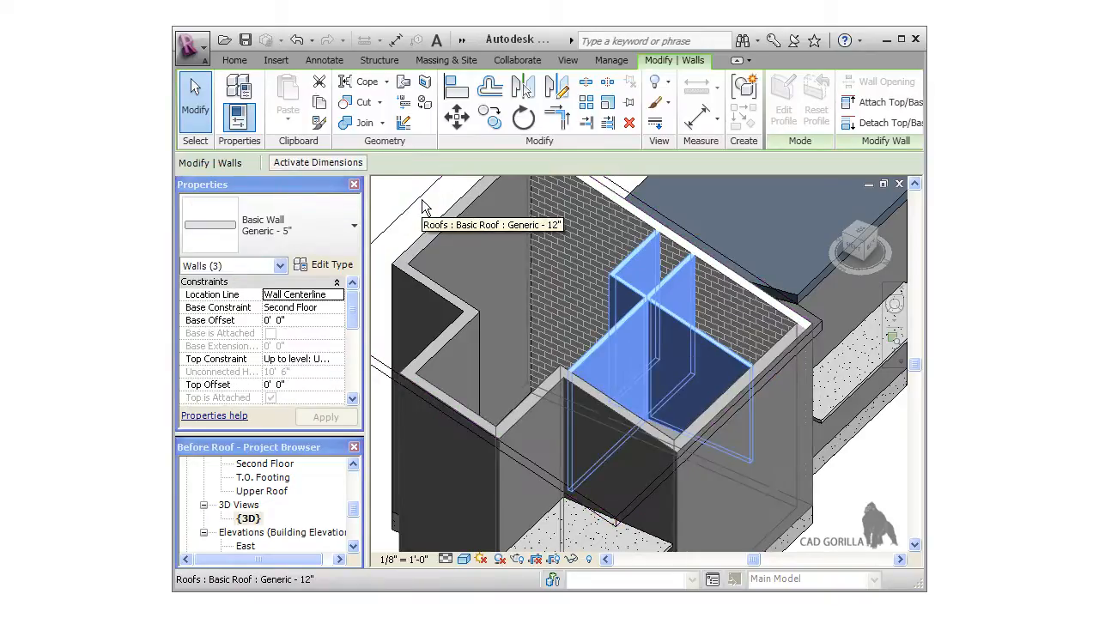
left_click(234, 60)
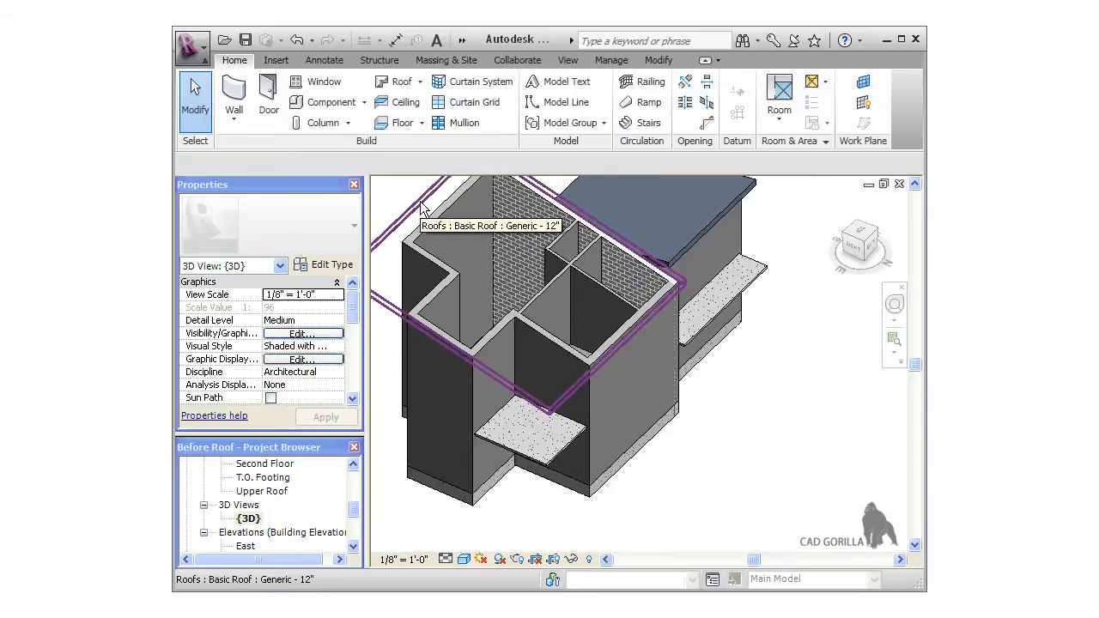
- Clear the Transparent override on the upper roof so it shows opaque again
right_click(498, 214)
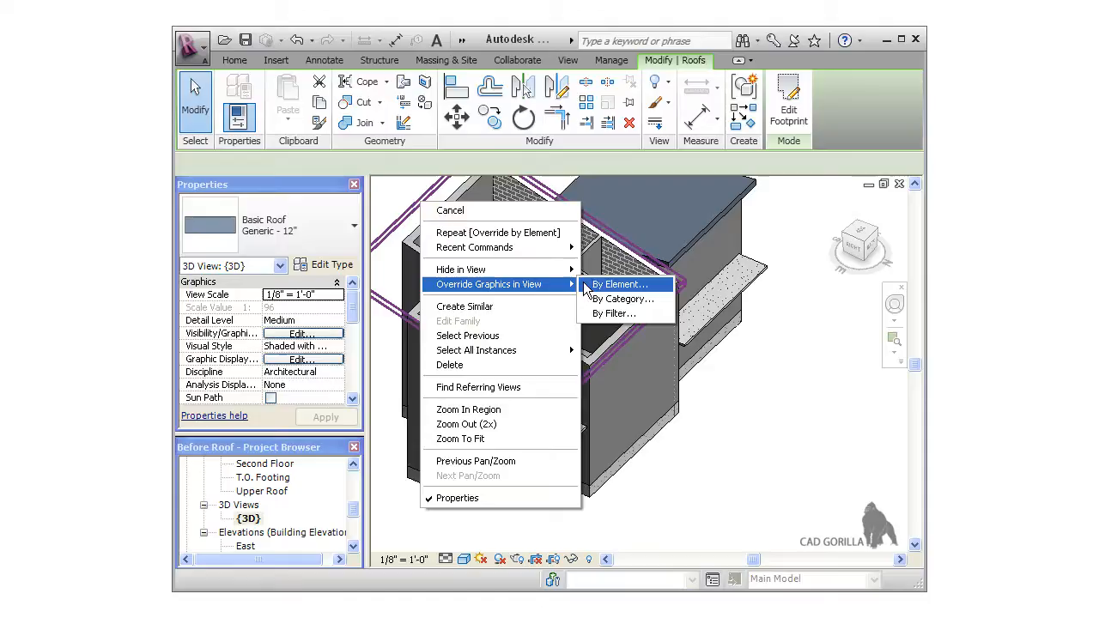
left_click(618, 285)
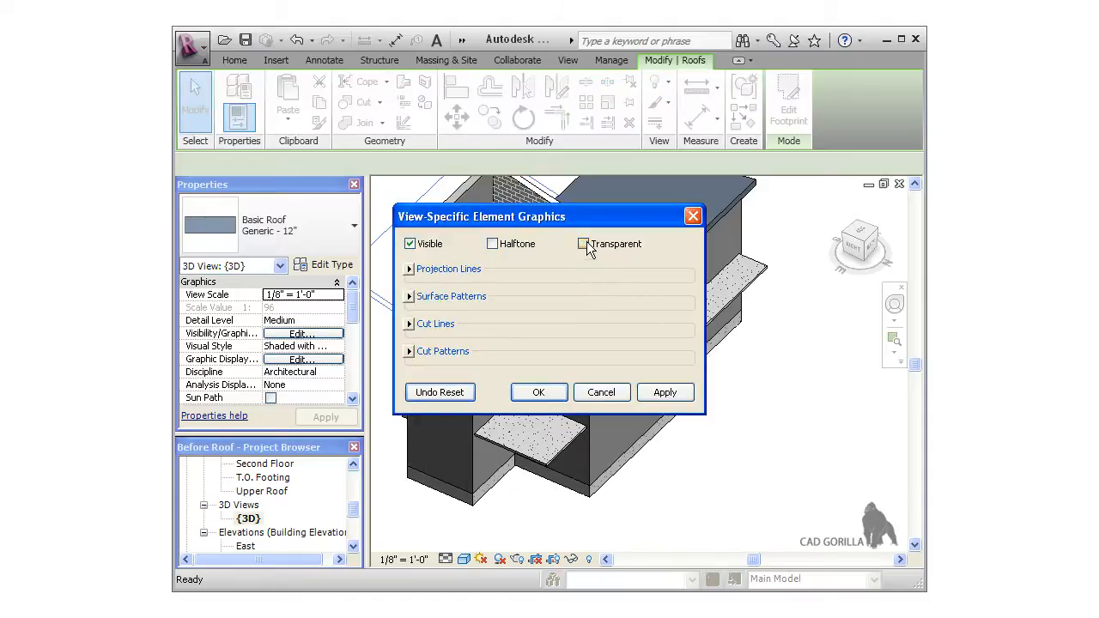
left_click(540, 391)
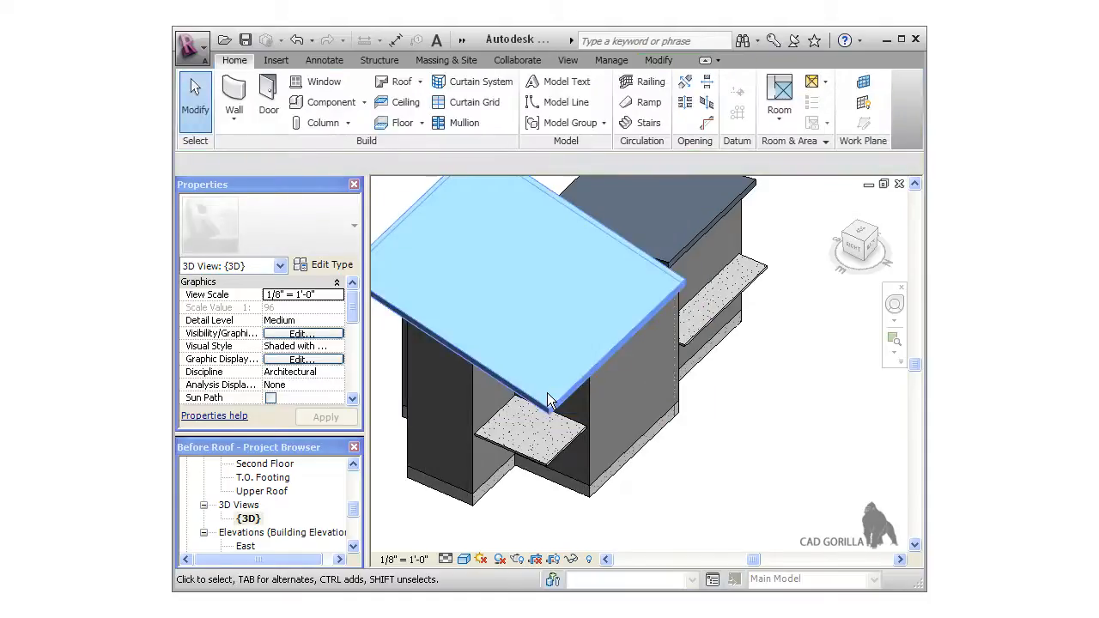